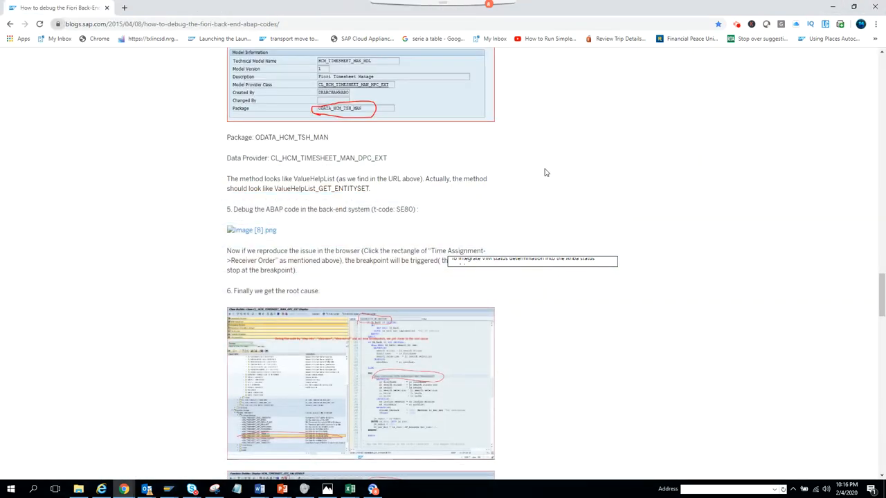
pyautogui.moveTo(169, 485)
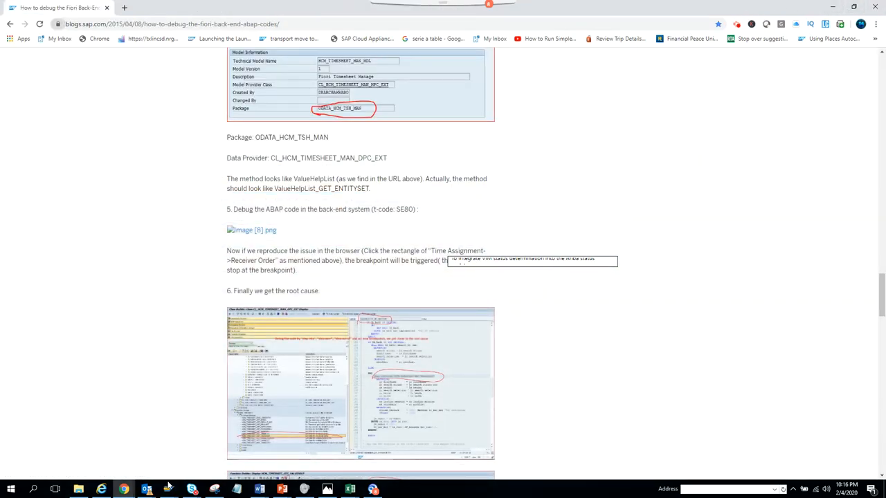
pyautogui.moveTo(166, 489)
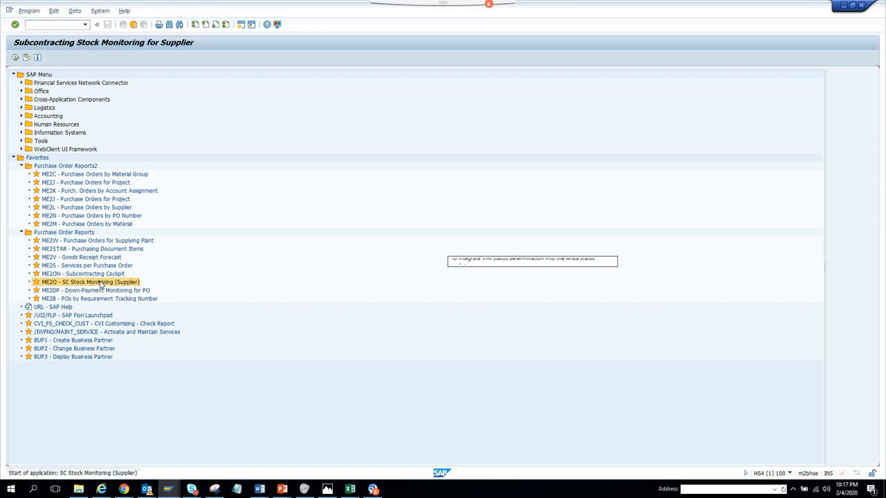
pyautogui.doubleClick(90, 282)
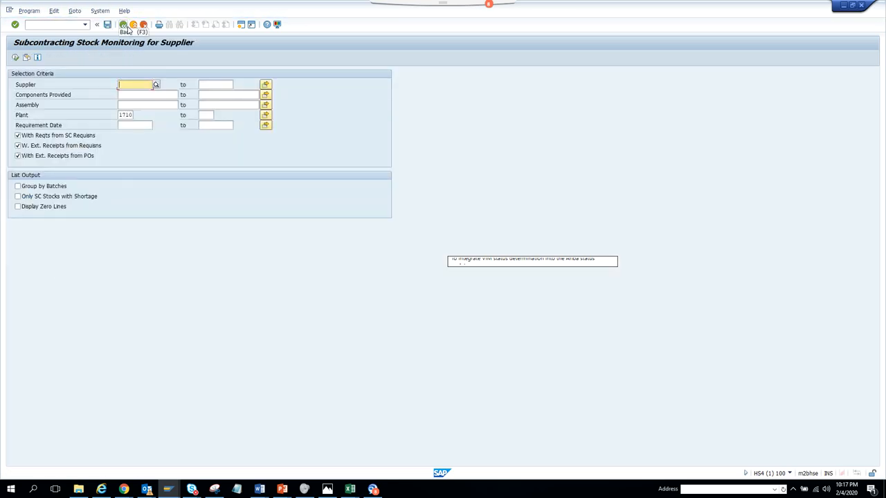
pyautogui.click(124, 24)
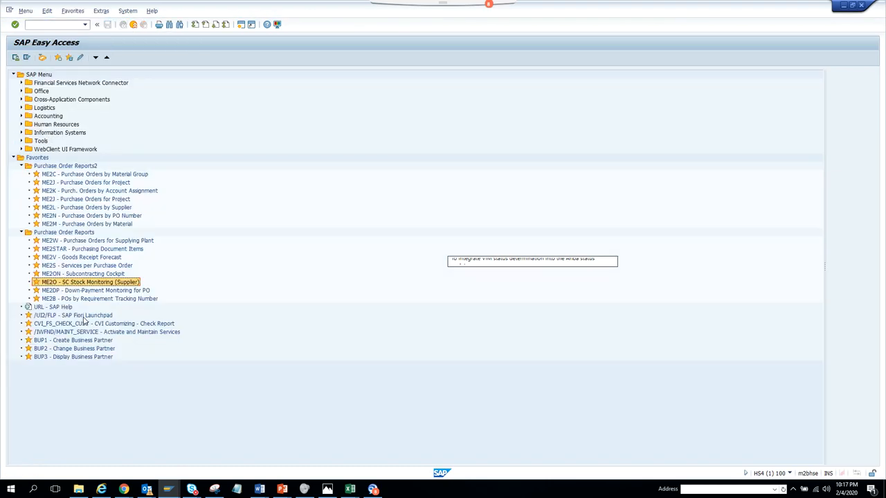
pyautogui.moveTo(107, 289)
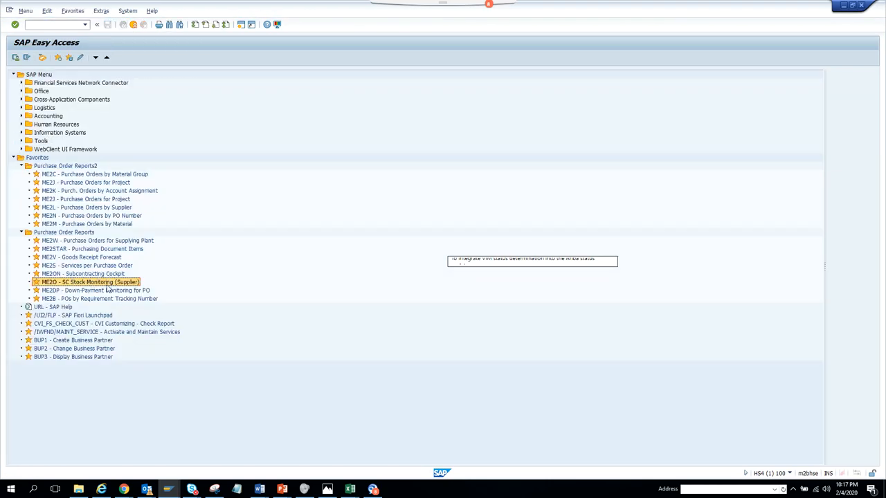
pyautogui.moveTo(110, 282)
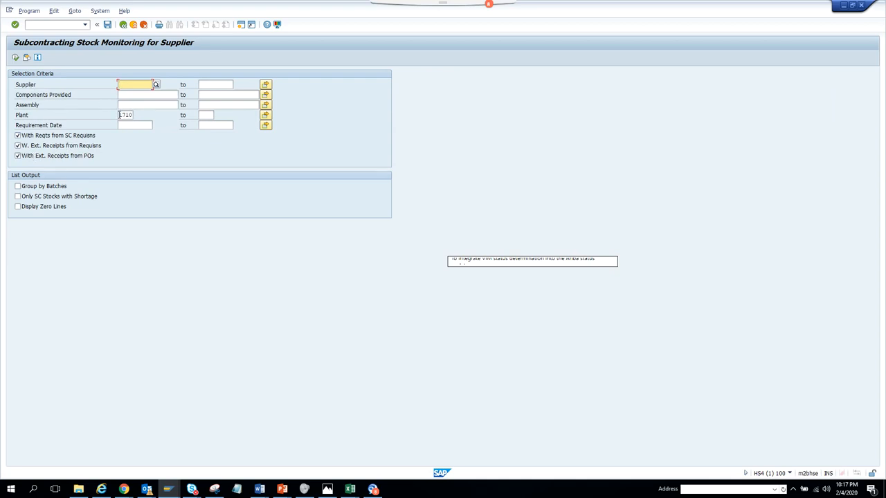
pyautogui.click(132, 114)
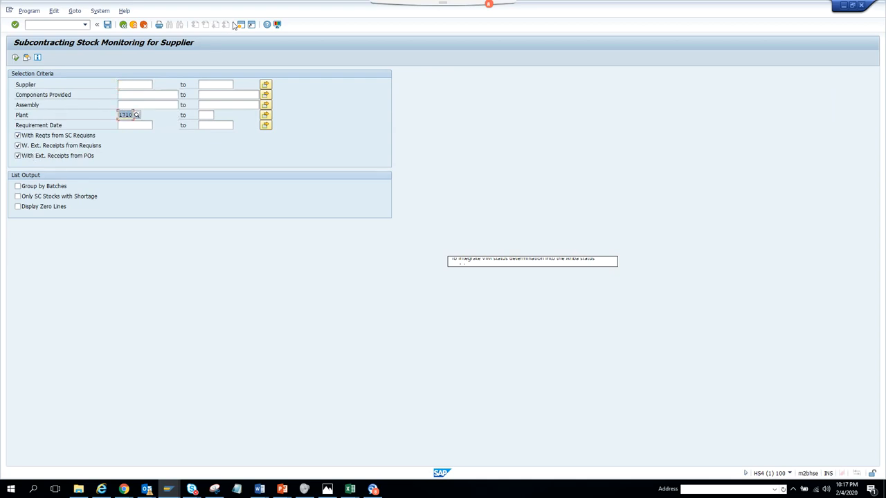
pyautogui.moveTo(168, 64)
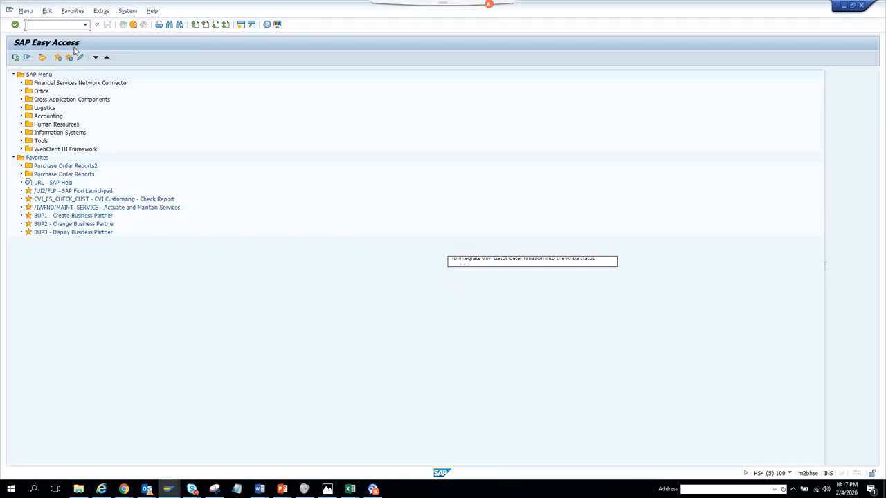
pyautogui.write('su3')
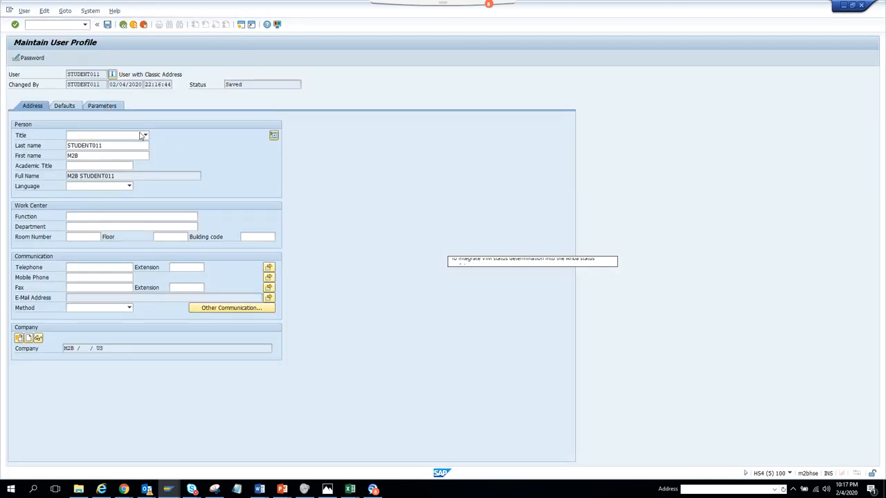
pyautogui.click(100, 106)
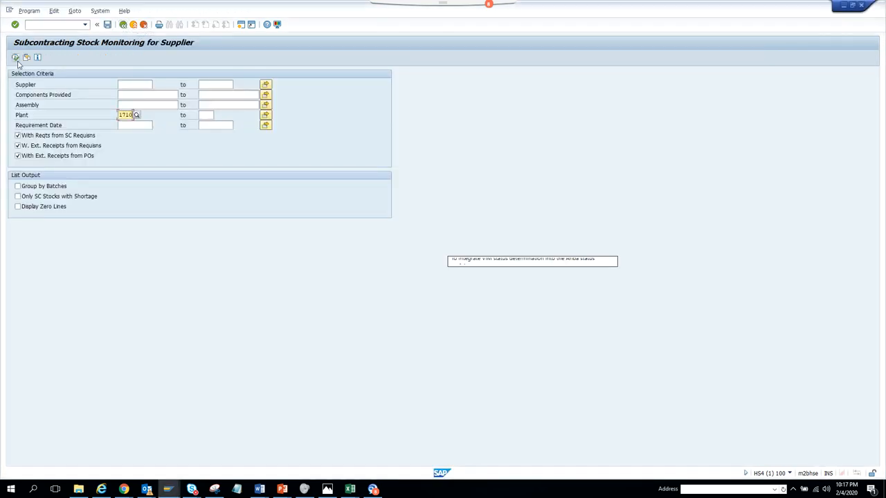
# Run the subcontracting stock report for plant 1710 and mark Axle material 397.
pyautogui.click(15, 57)
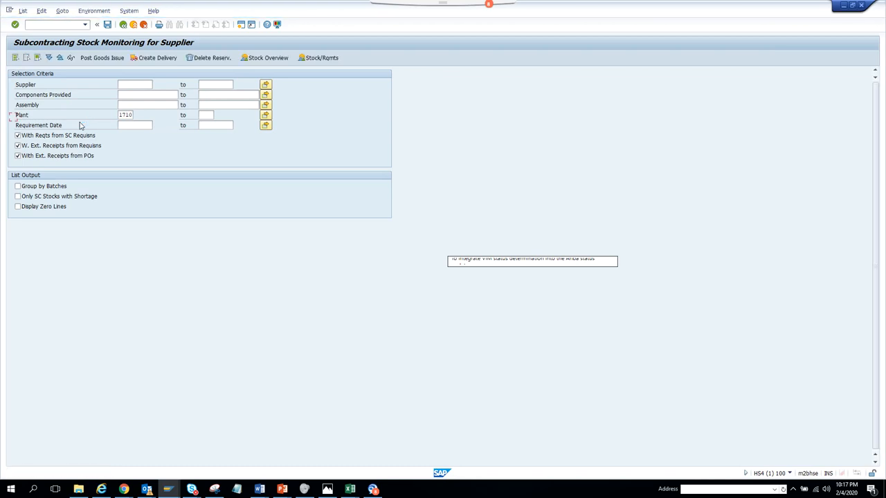
pyautogui.click(15, 25)
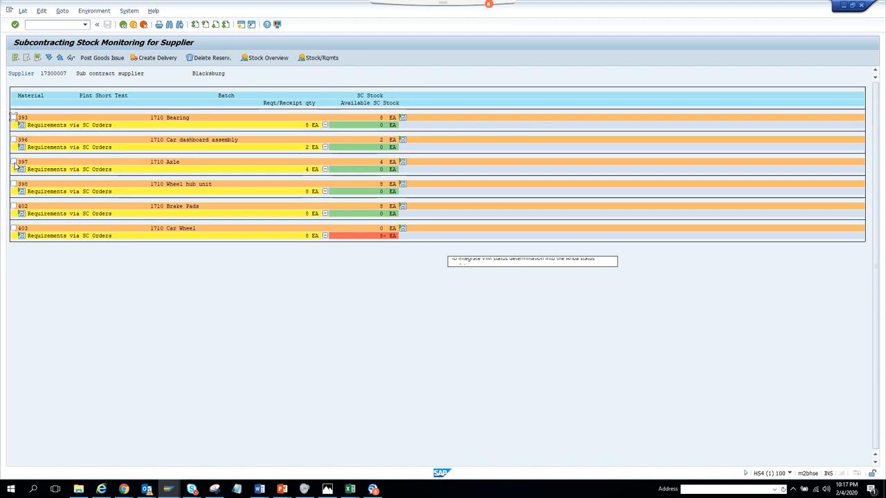
pyautogui.click(14, 161)
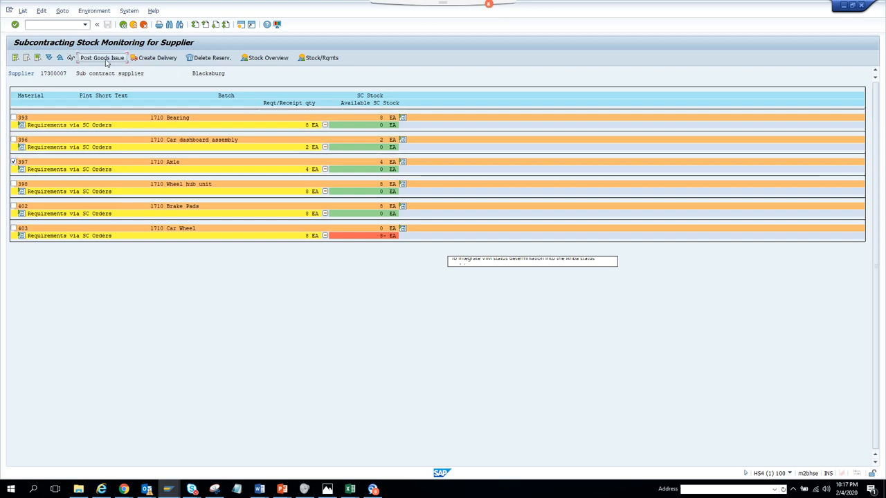
# Start a goods issue and then a delivery for Axle, cancelling both without posting.
pyautogui.click(102, 57)
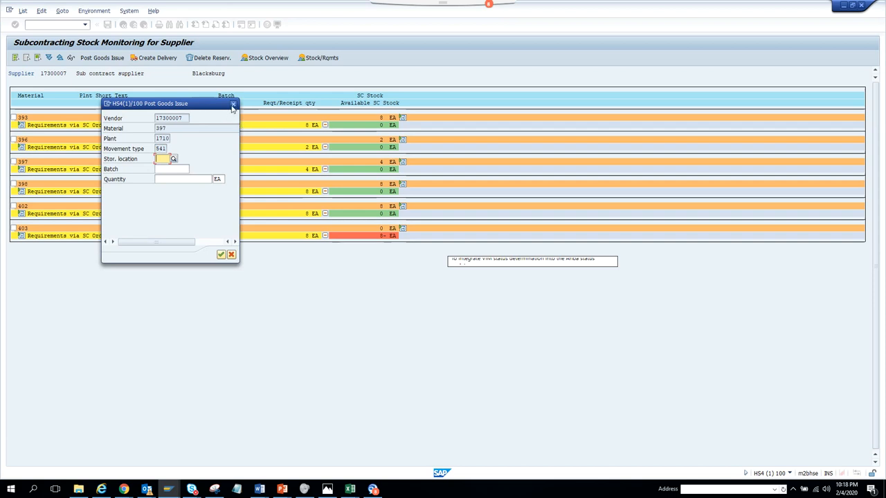
pyautogui.click(234, 104)
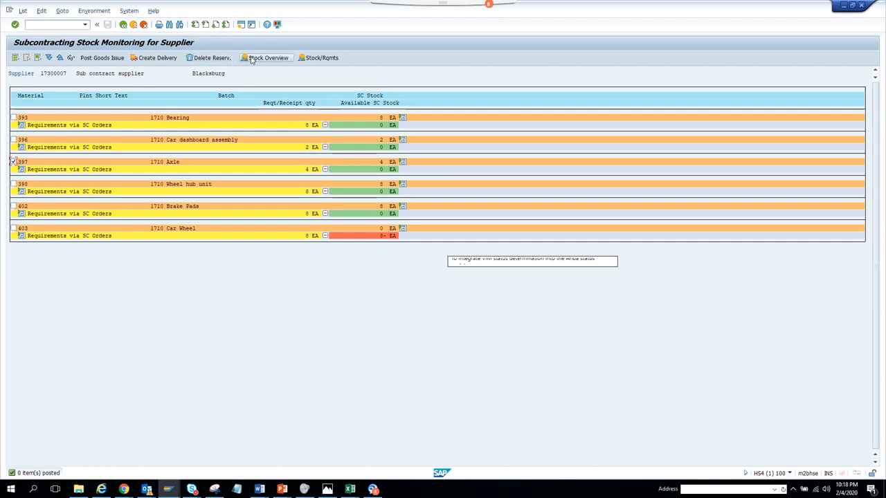
pyautogui.click(157, 57)
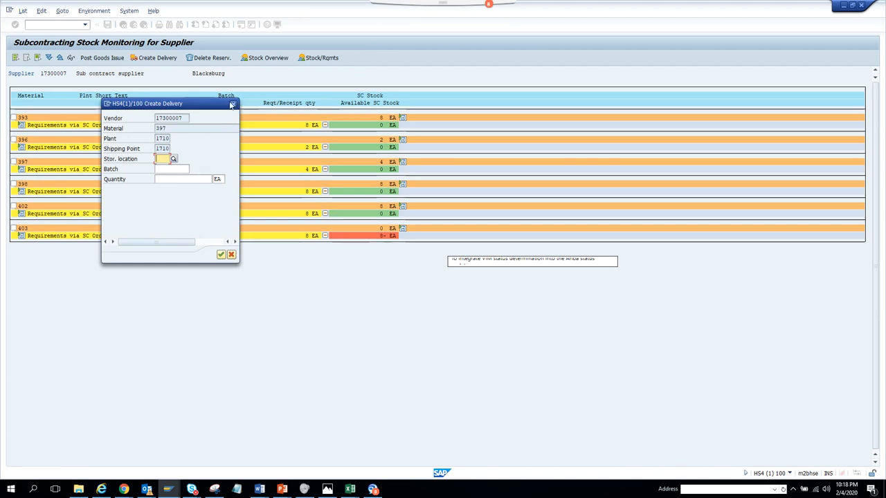
pyautogui.click(232, 103)
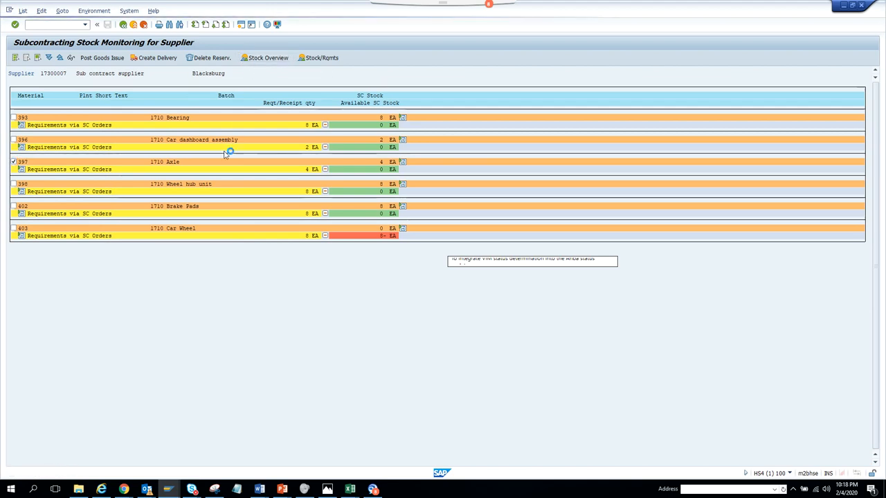
pyautogui.moveTo(144, 147)
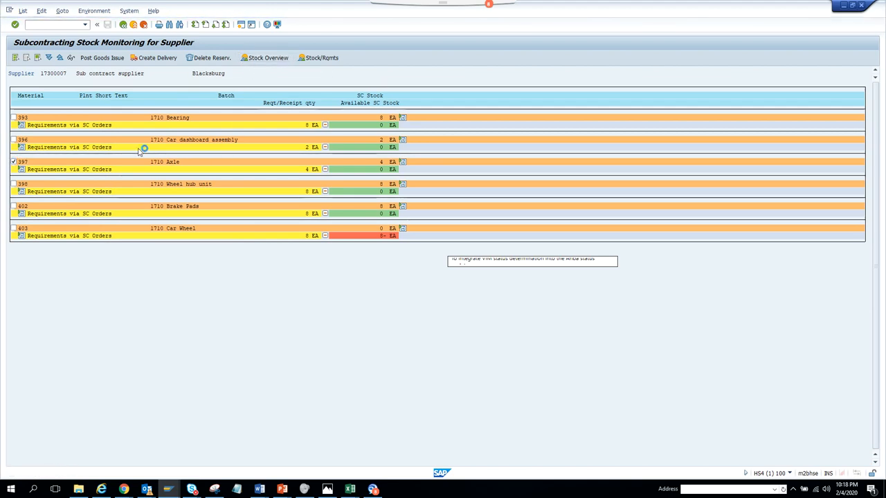
# Open Axle 397's stock overview and inspect stock provided to vendor by supplier.
pyautogui.click(267, 57)
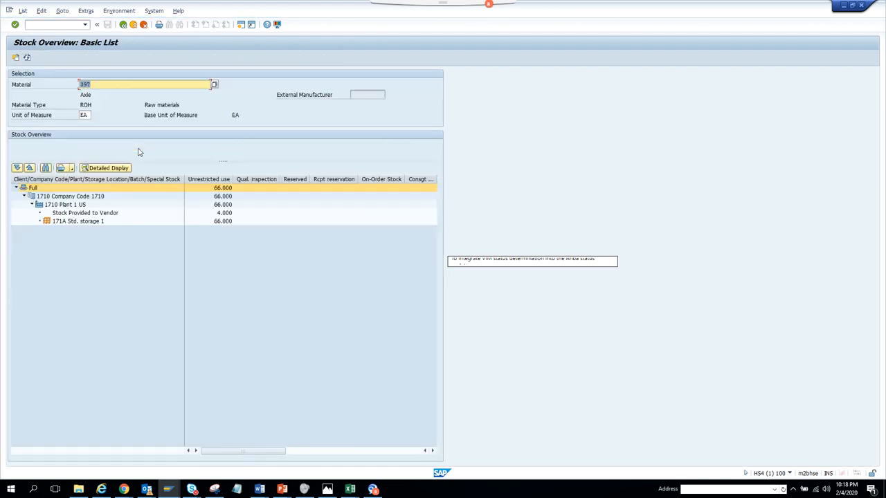
pyautogui.moveTo(82, 220)
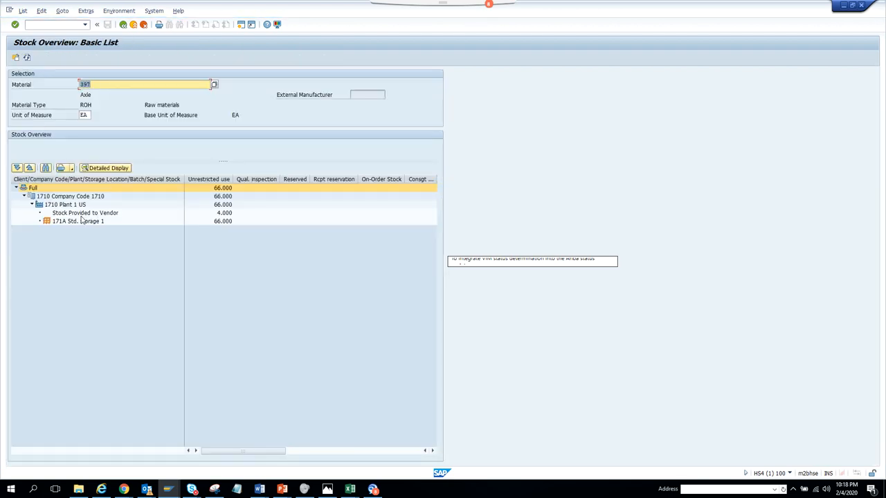
pyautogui.click(85, 213)
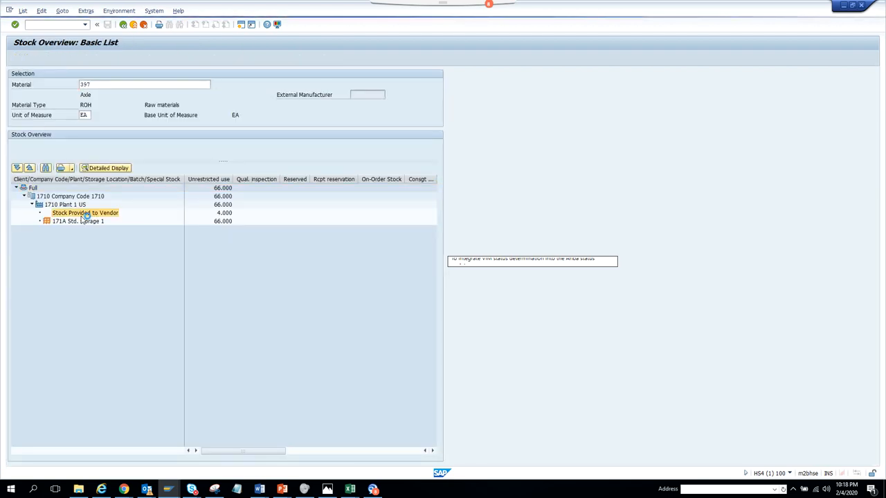
pyautogui.doubleClick(84, 212)
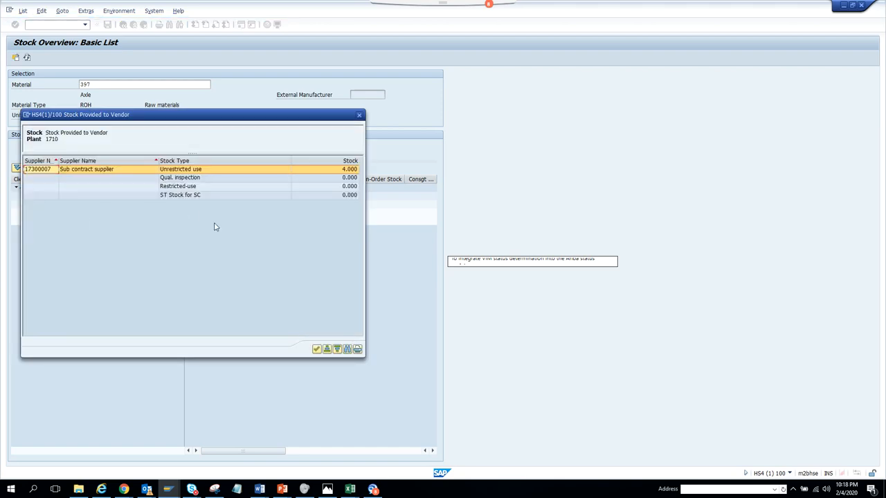
pyautogui.moveTo(205, 229)
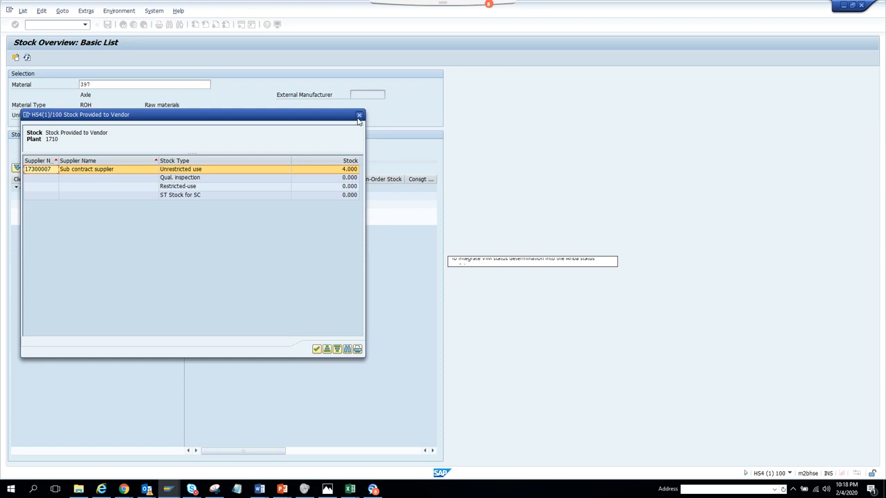
pyautogui.click(359, 115)
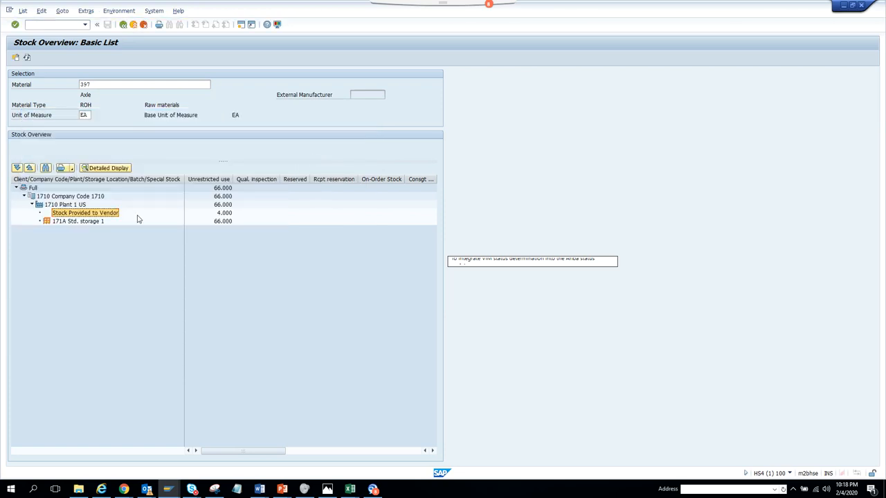
# Inspect stock types for storage location 171A, then display the Axle material master.
pyautogui.click(78, 221)
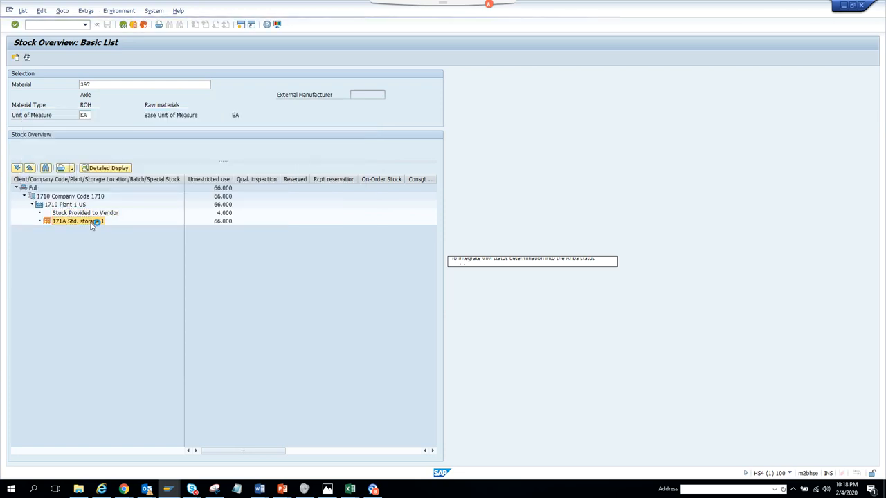
pyautogui.doubleClick(78, 221)
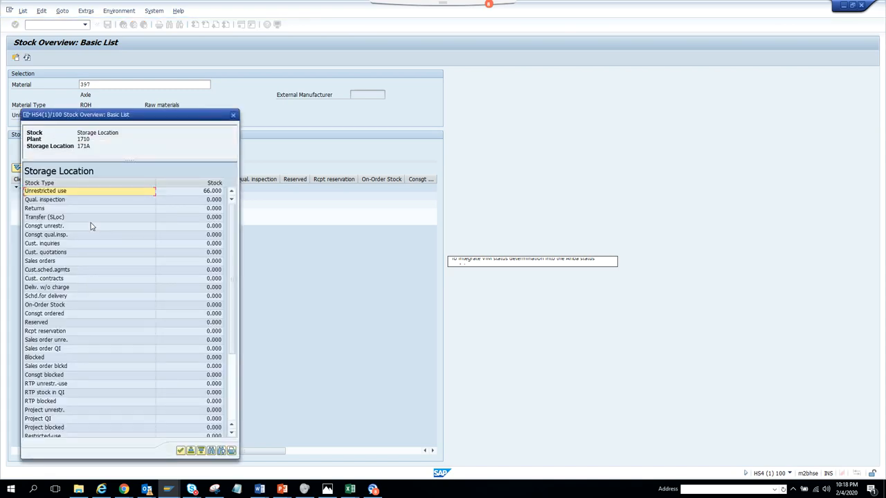
pyautogui.moveTo(239, 372)
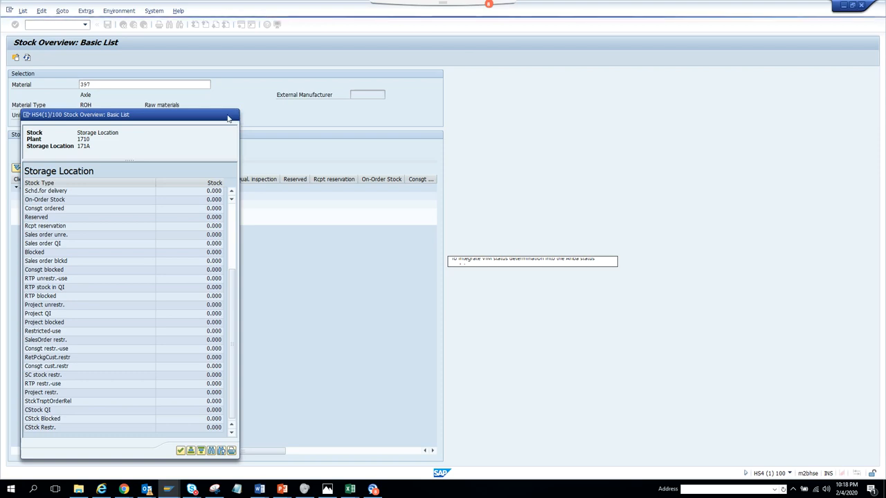
pyautogui.click(85, 11)
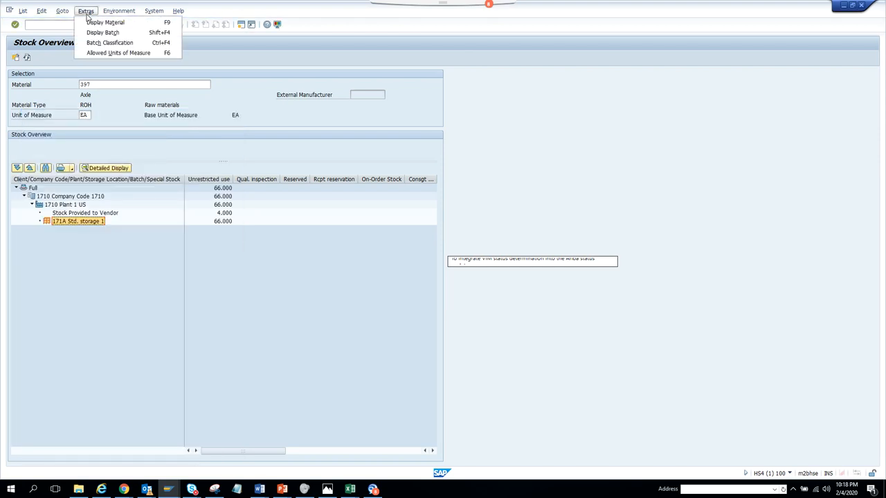
pyautogui.moveTo(104, 22)
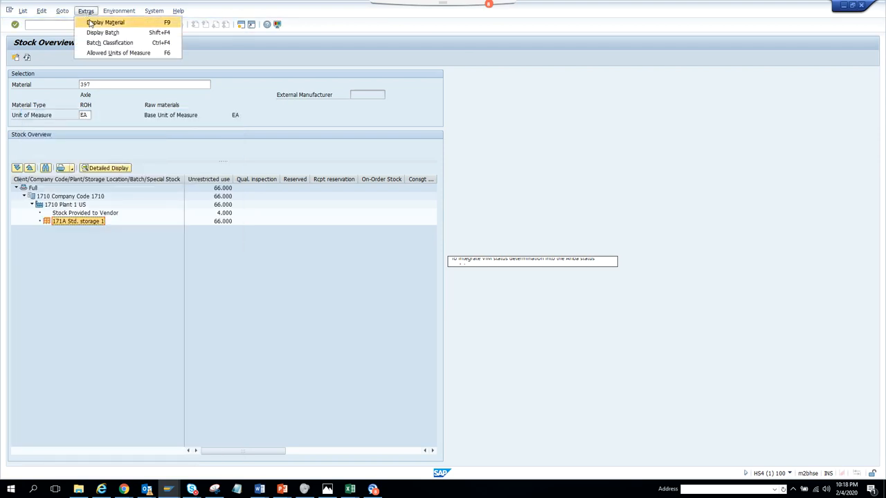
pyautogui.click(104, 22)
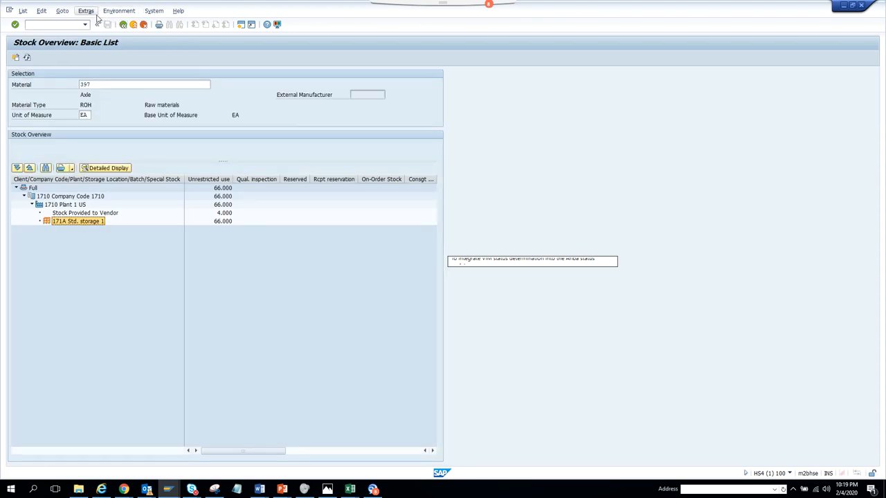
pyautogui.click(118, 11)
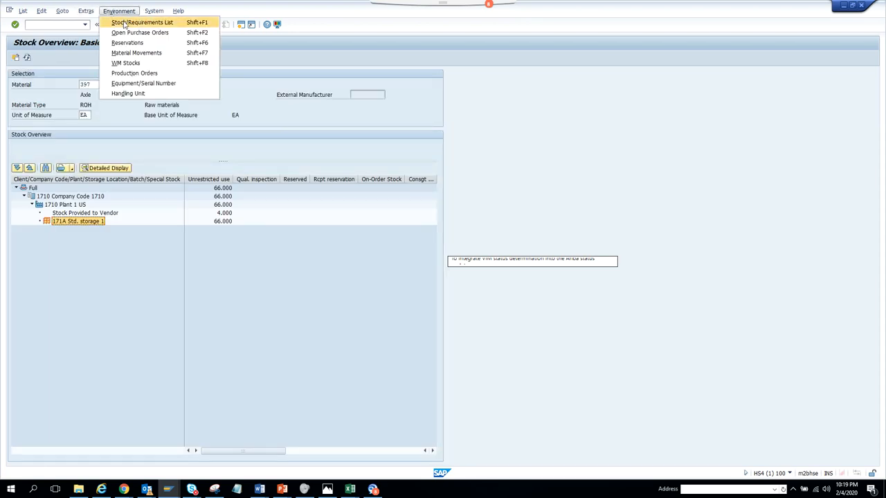
pyautogui.moveTo(140, 32)
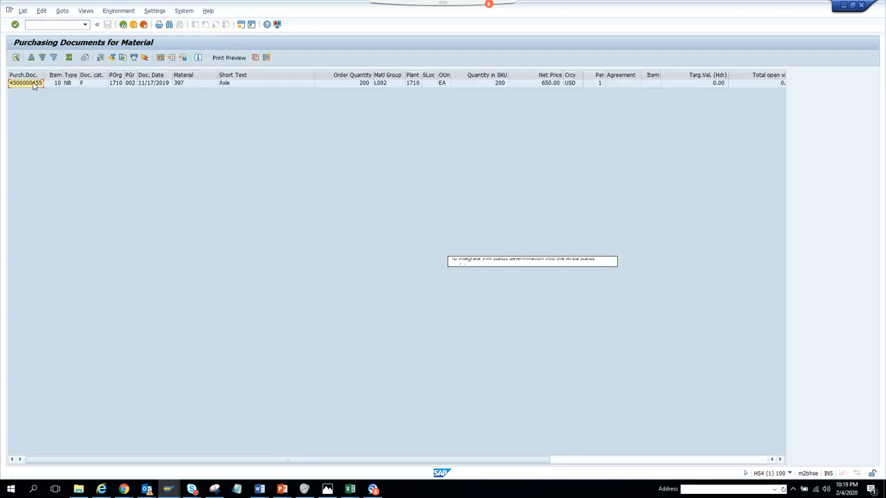
pyautogui.click(25, 83)
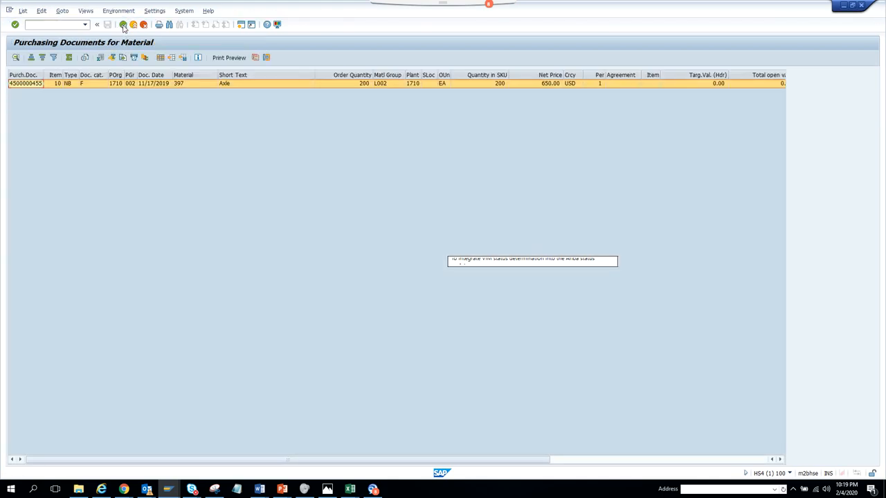
pyautogui.click(119, 11)
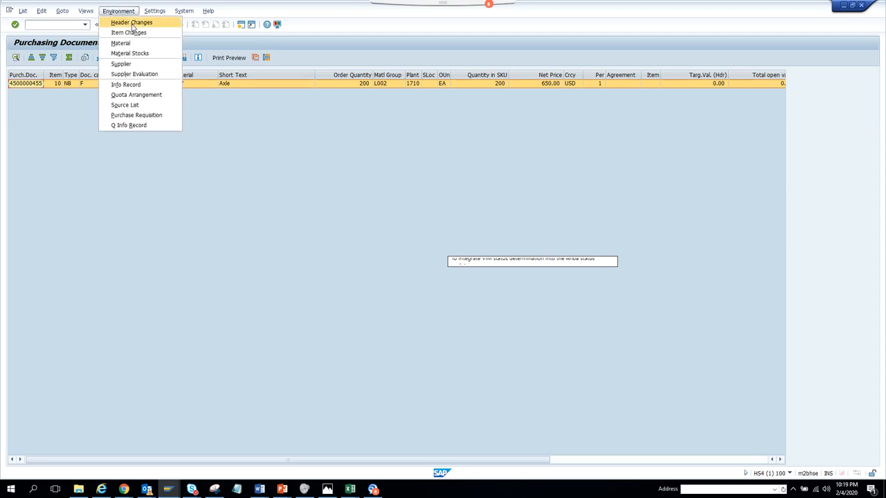
pyautogui.moveTo(125, 85)
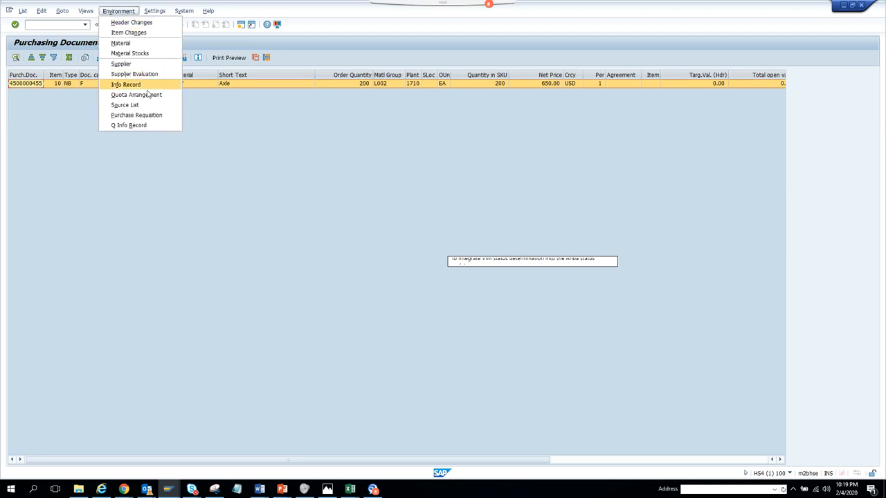
pyautogui.moveTo(137, 115)
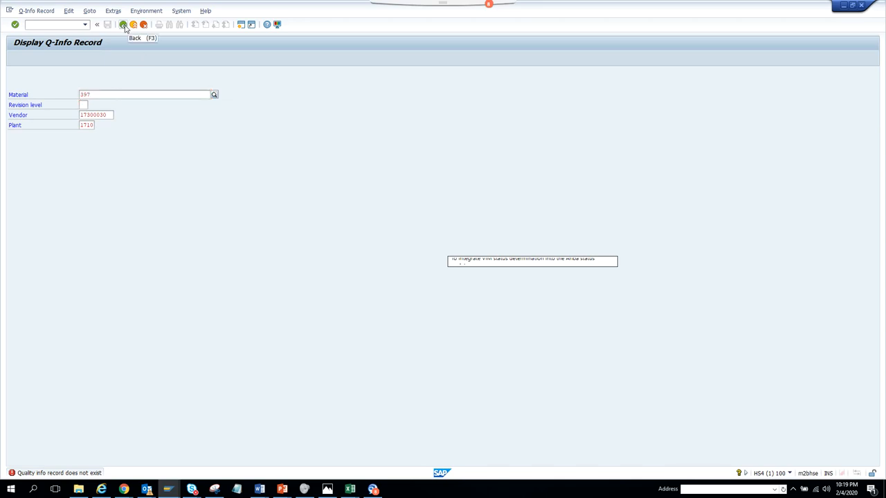
# Display supplier 17300030's business partner details, then go back toward the Axle stock overview.
pyautogui.click(123, 24)
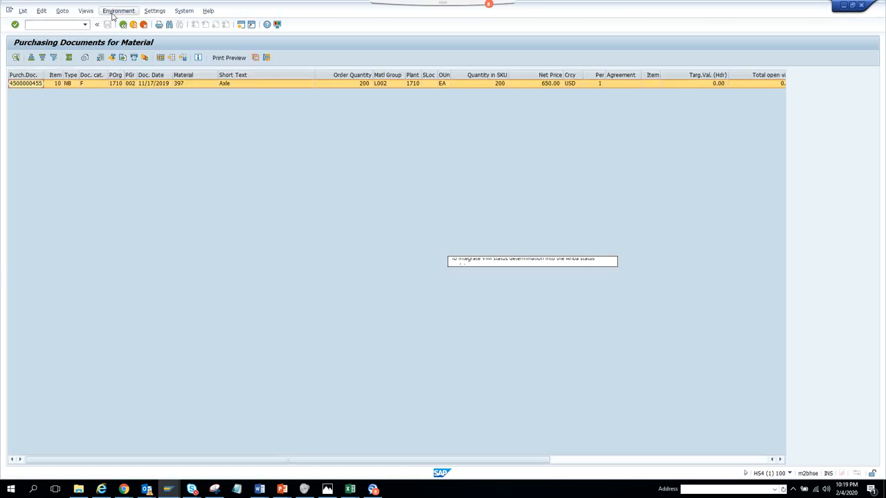
pyautogui.click(119, 11)
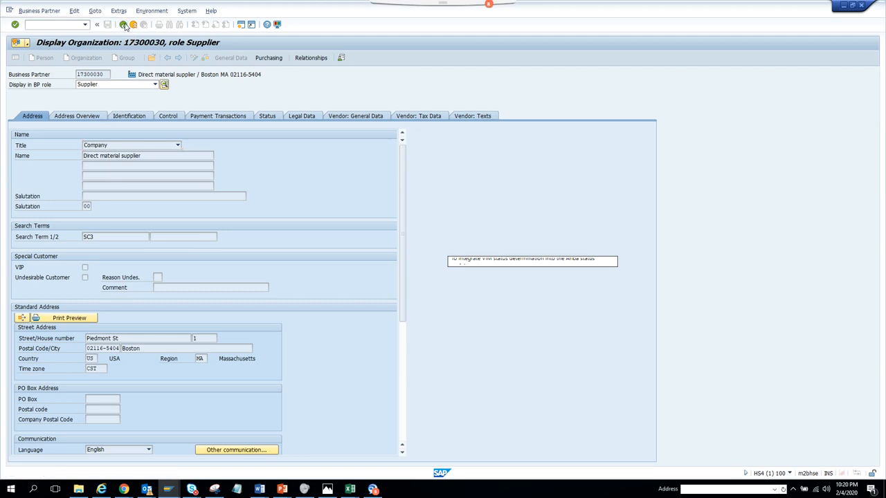
pyautogui.click(124, 24)
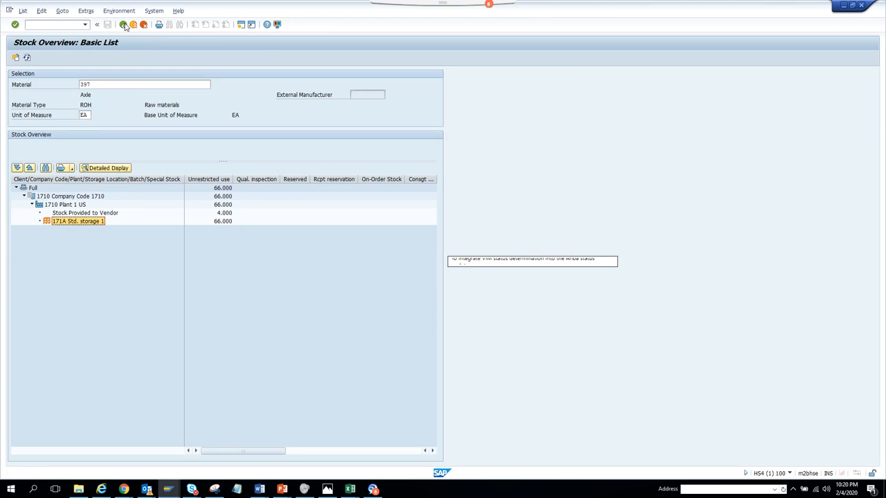
pyautogui.click(119, 10)
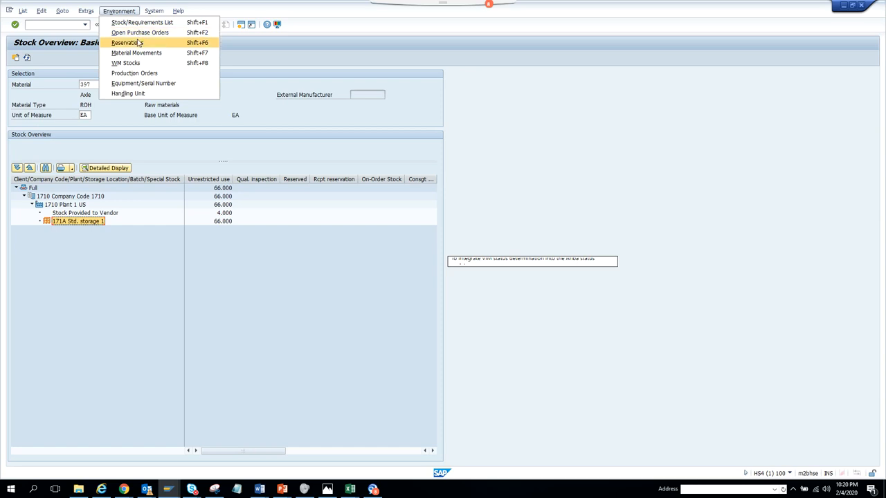
pyautogui.click(125, 42)
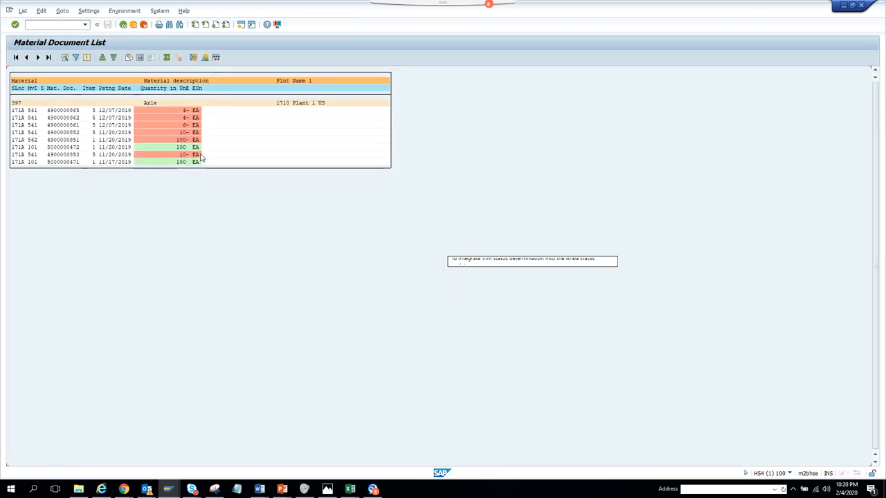
pyautogui.moveTo(73, 160)
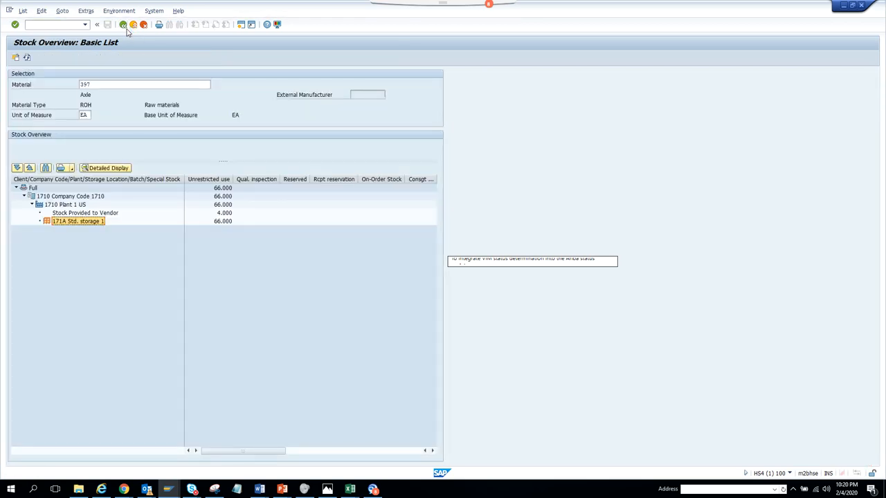
pyautogui.click(86, 11)
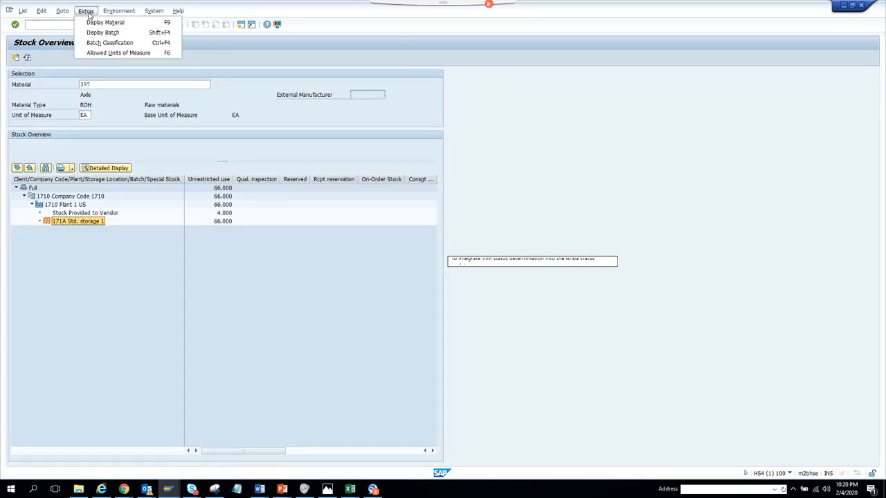
pyautogui.moveTo(102, 33)
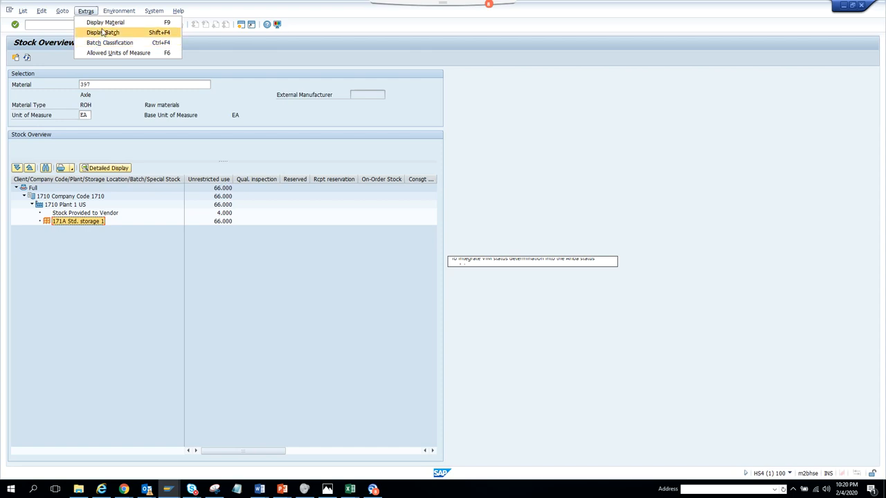
pyautogui.click(102, 32)
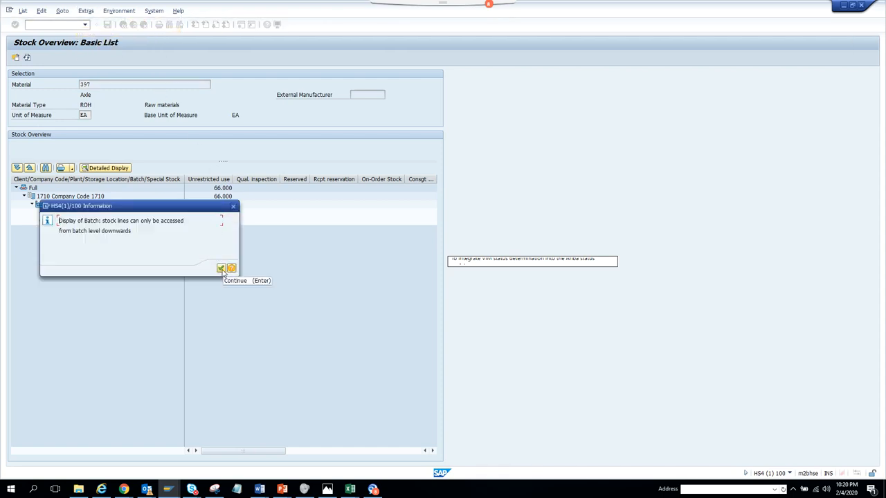
pyautogui.click(221, 269)
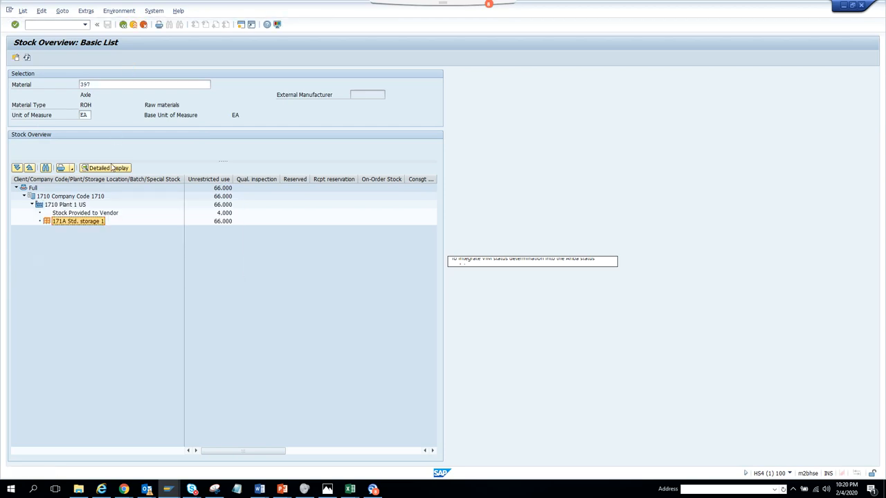
pyautogui.moveTo(108, 147)
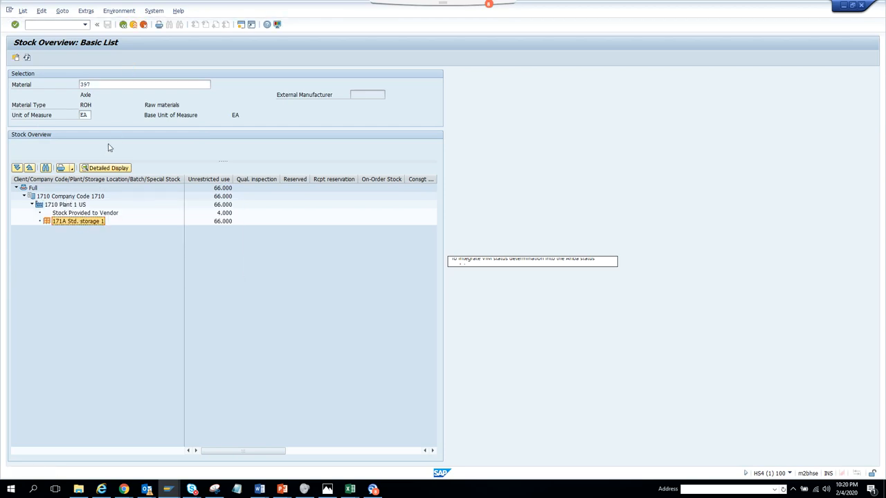
pyautogui.click(118, 10)
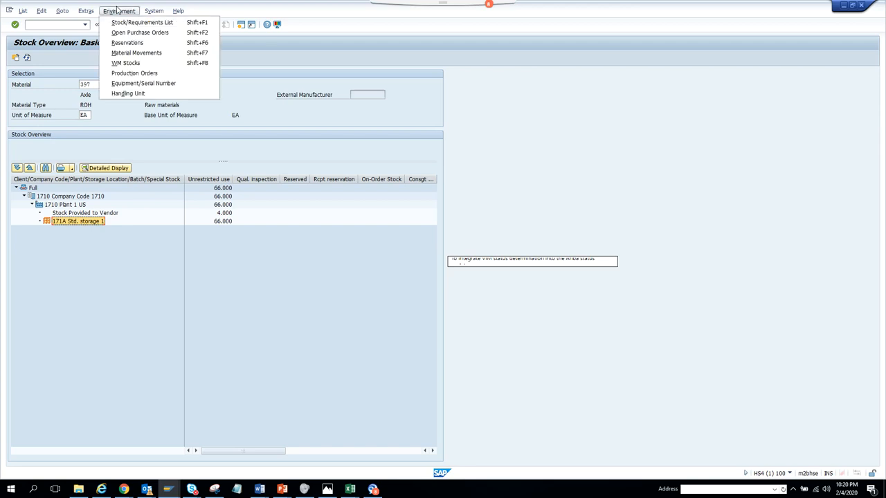
pyautogui.moveTo(144, 83)
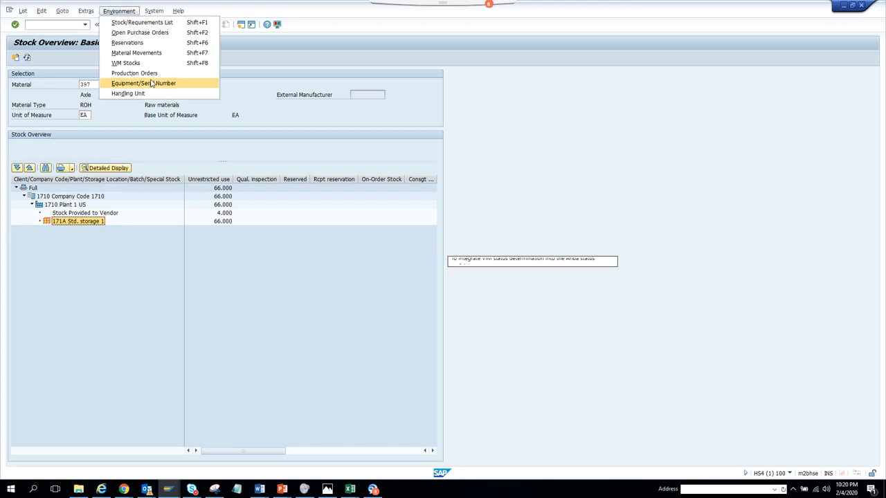
# Try looking up equipment and serial numbers for Axle 397.
pyautogui.click(143, 83)
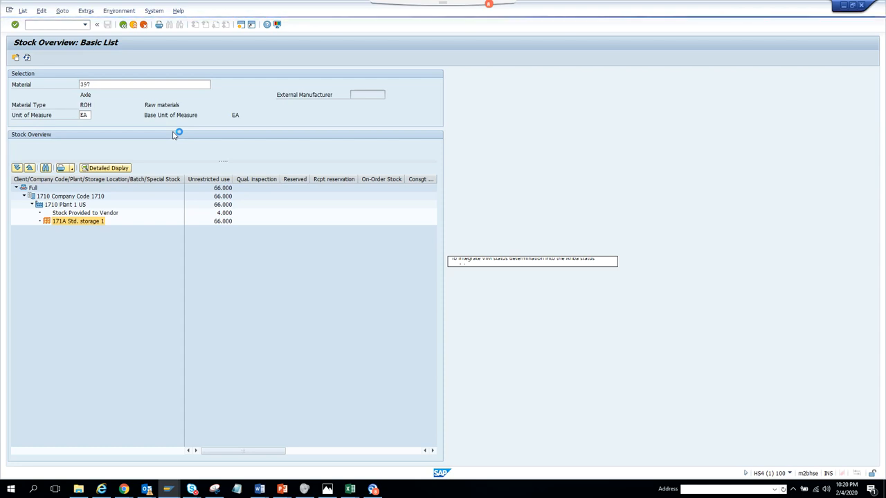
pyautogui.moveTo(222, 121)
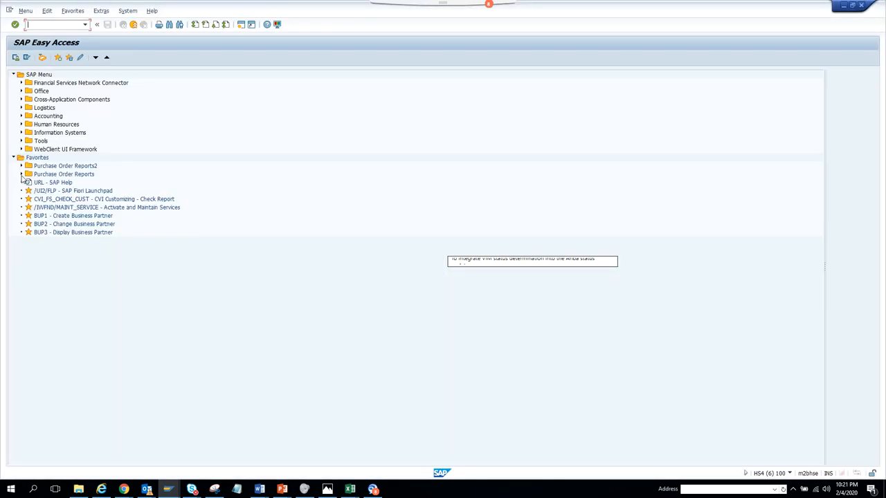
# Run supplier subcontracting stock monitoring for plant 1710 with zero lines displayed.
pyautogui.click(27, 174)
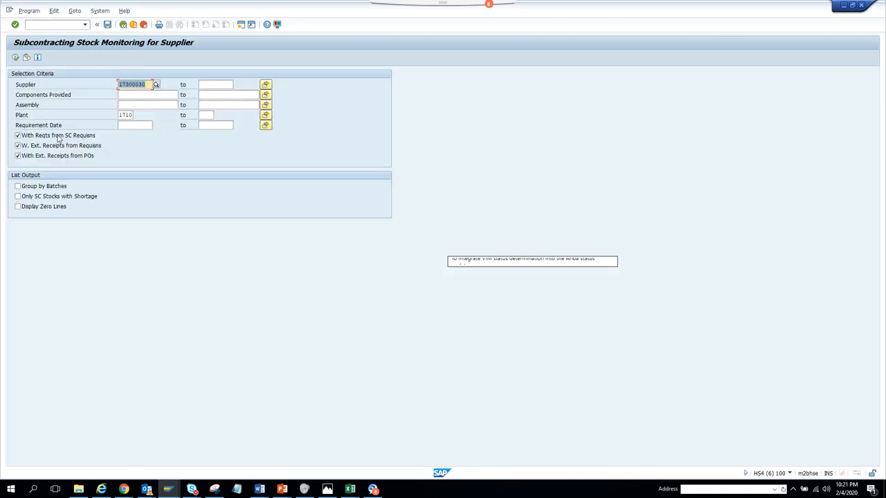
pyautogui.click(17, 186)
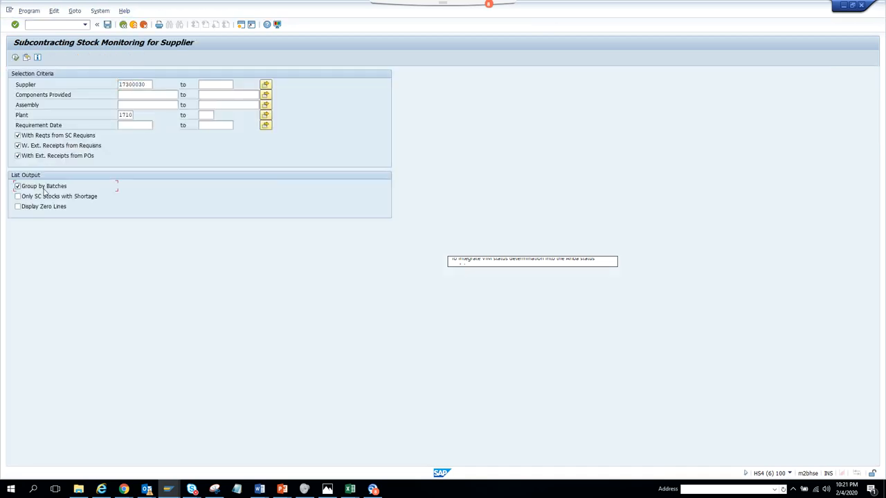
pyautogui.click(18, 196)
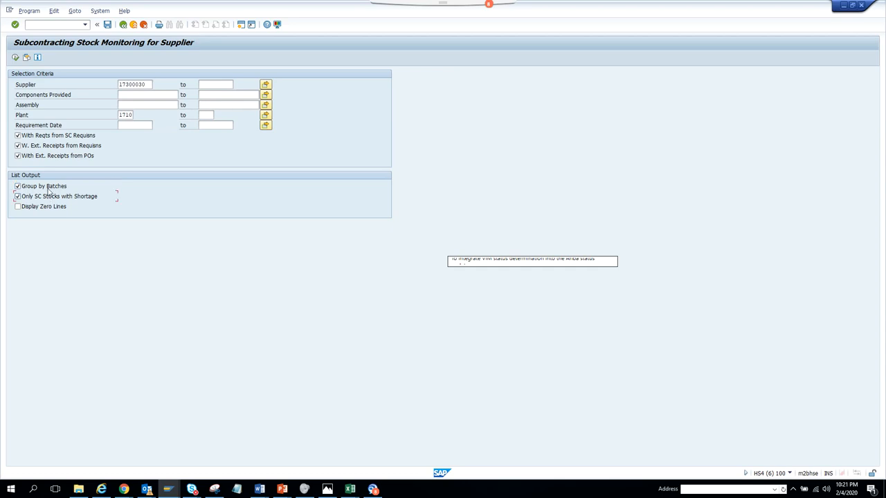
pyautogui.click(18, 206)
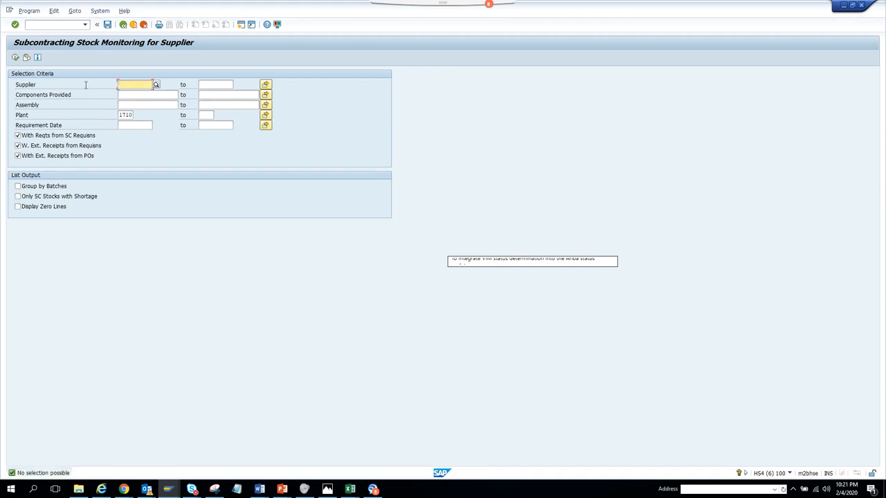
pyautogui.click(17, 207)
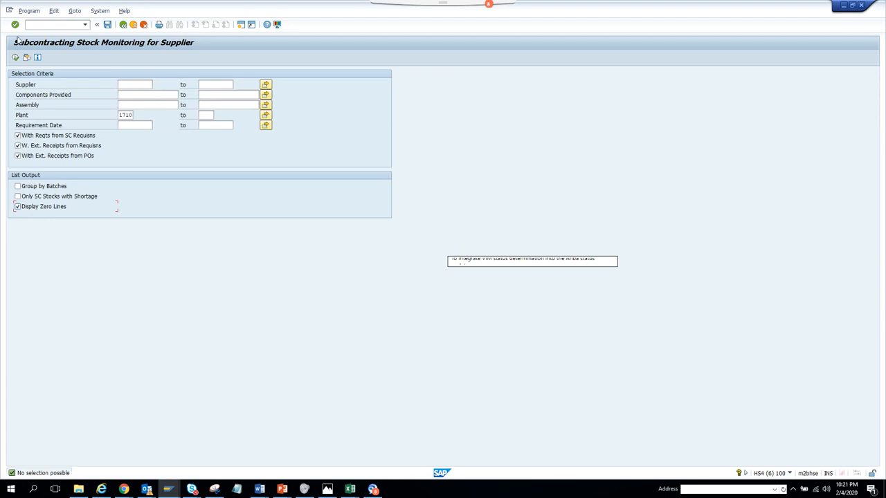
pyautogui.click(15, 57)
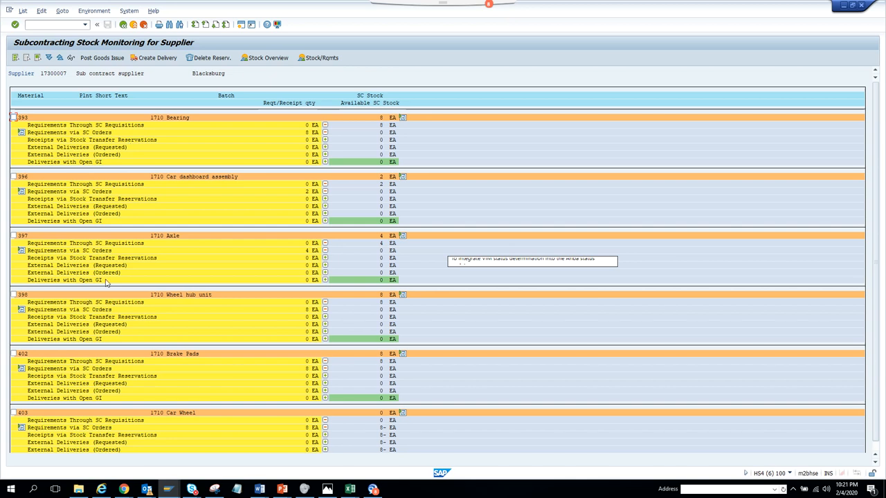
pyautogui.moveTo(19, 322)
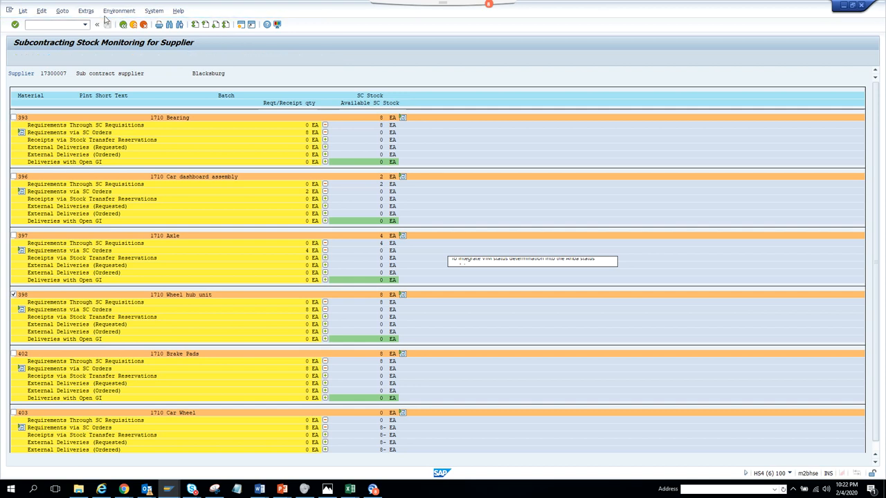
# View Wheel hub 398's stock overview and dismiss the reservations message.
pyautogui.click(119, 11)
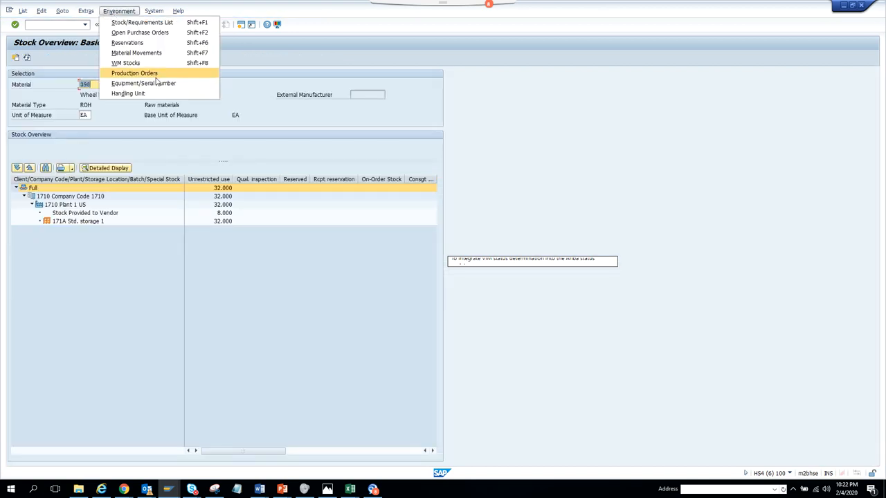
pyautogui.moveTo(162, 75)
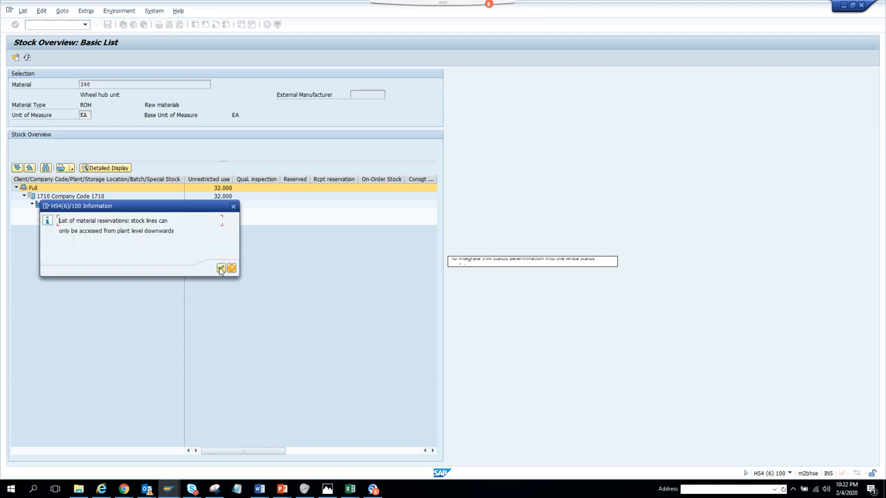
pyautogui.click(221, 269)
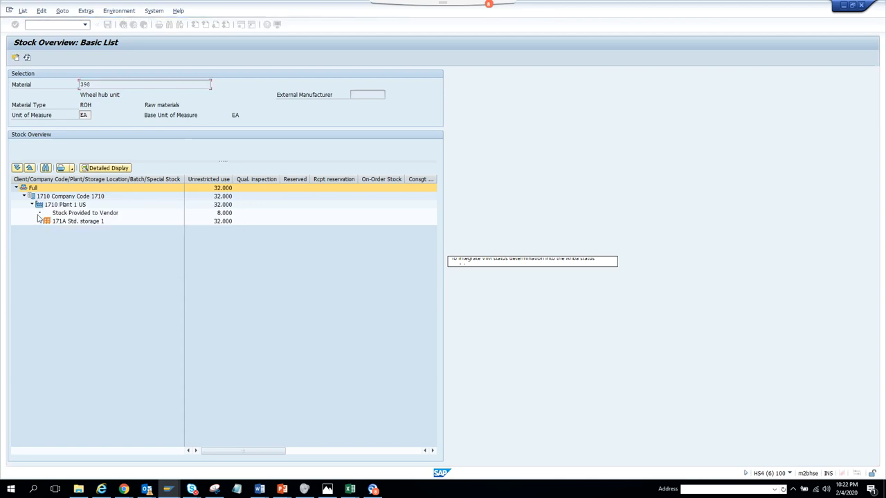
pyautogui.click(78, 221)
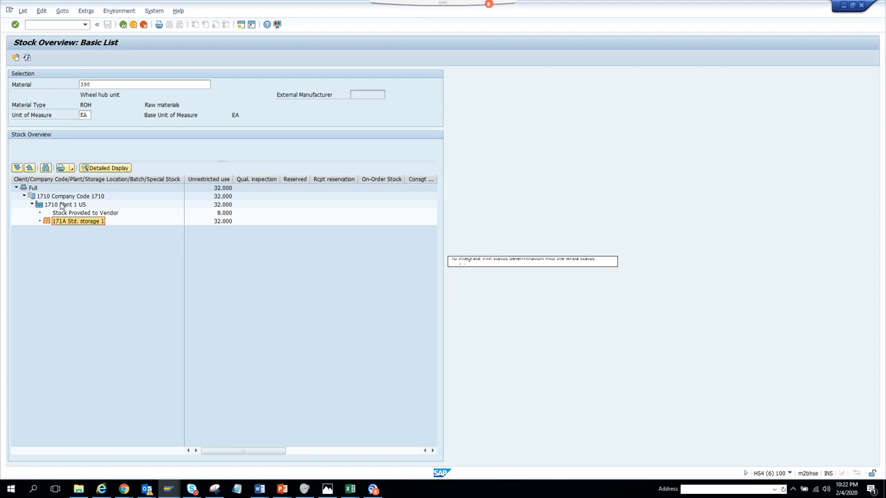
# Try warehouse stocks for Plant 1 US, then go back to subcontracting monitoring.
pyautogui.click(65, 204)
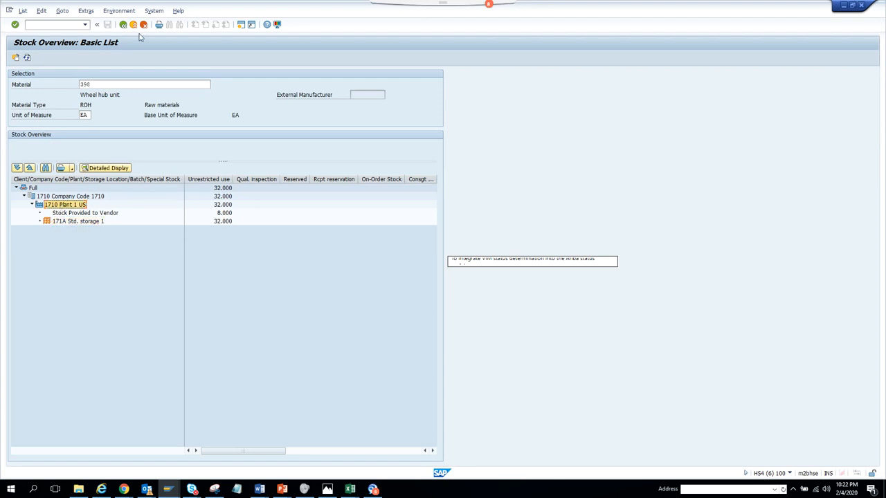
pyautogui.click(118, 10)
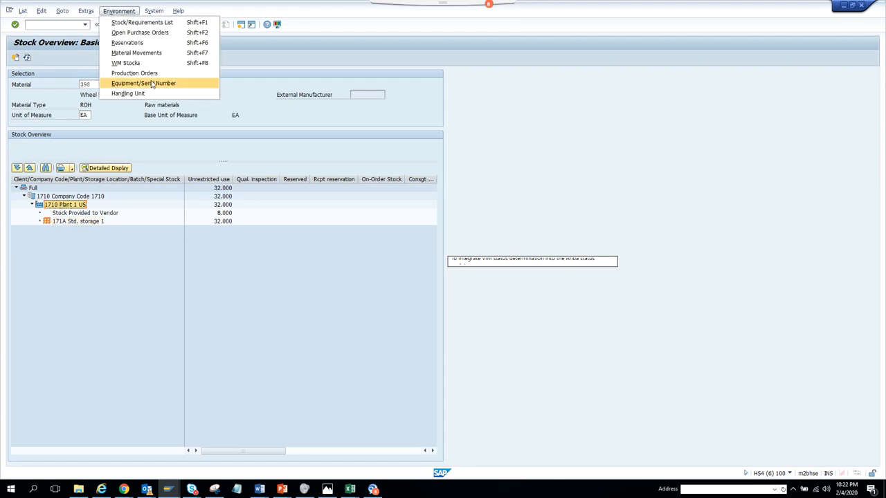
pyautogui.click(125, 62)
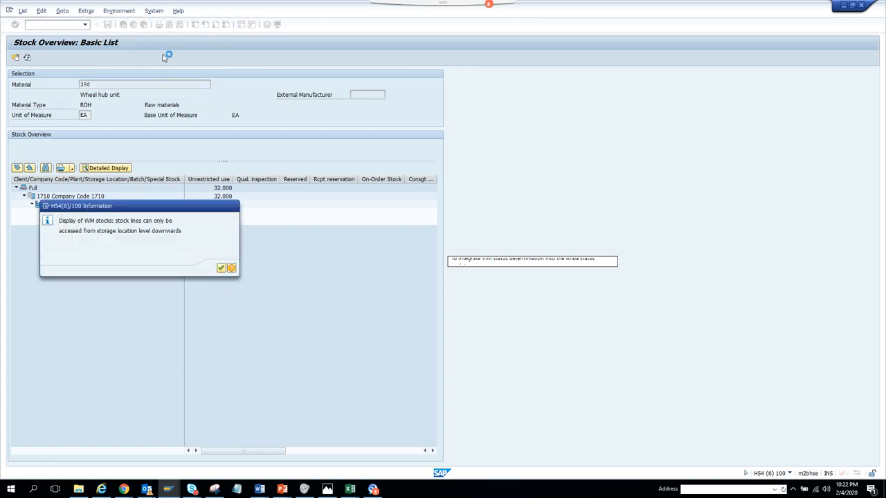
pyautogui.click(220, 268)
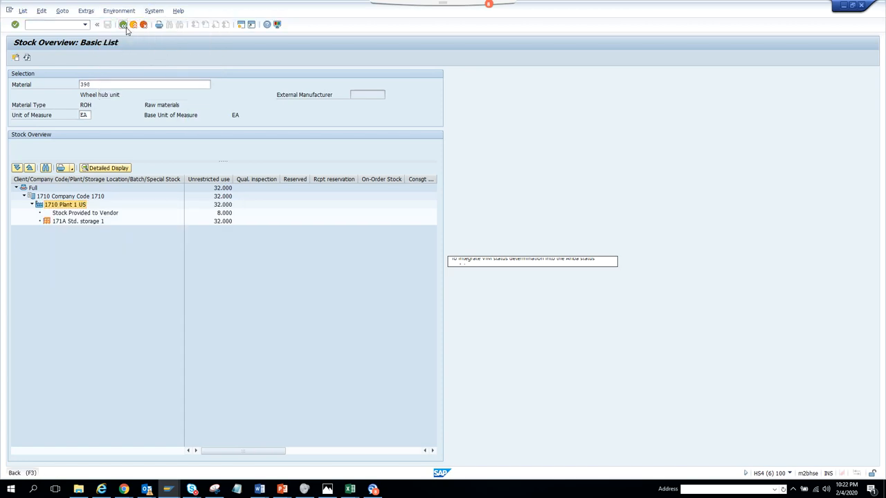
pyautogui.click(134, 25)
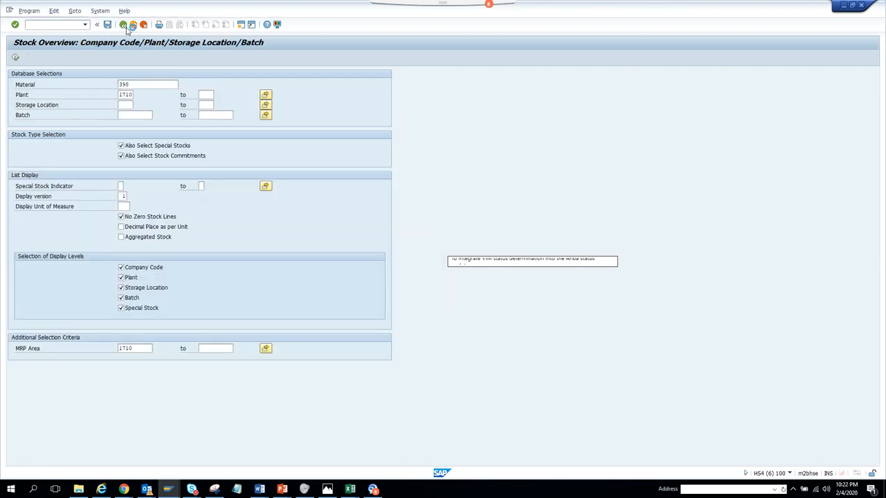
pyautogui.click(123, 24)
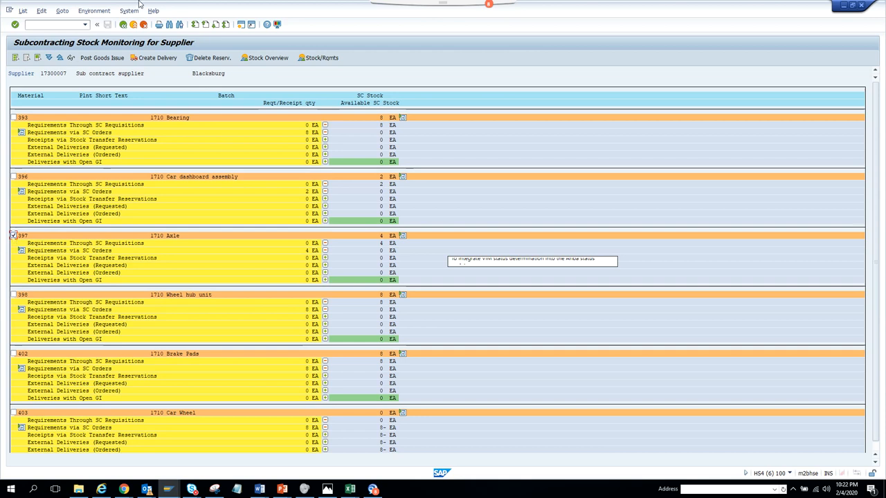
# Open the stock/requirements list for checked material 397 and switch to its session window.
pyautogui.click(93, 10)
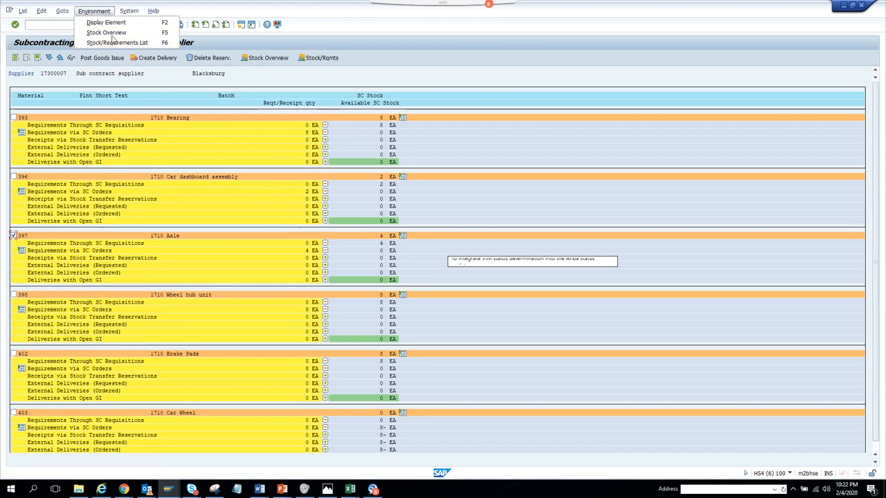
pyautogui.moveTo(116, 42)
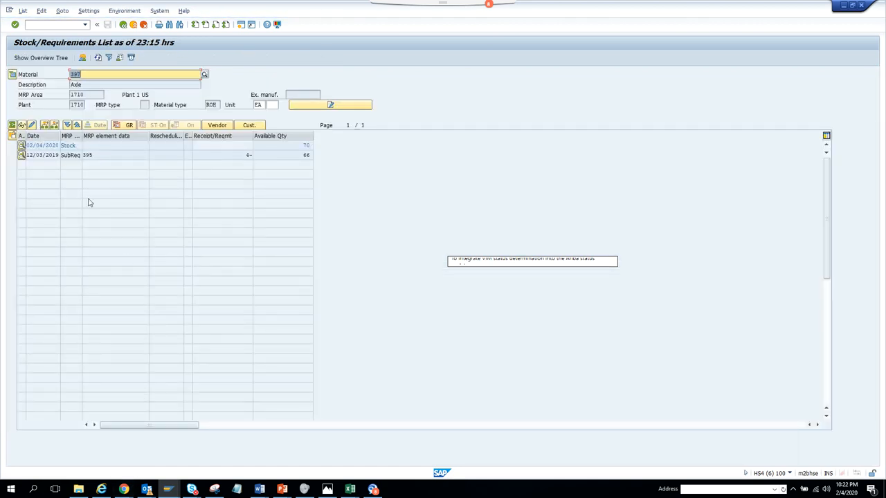
pyautogui.moveTo(118, 173)
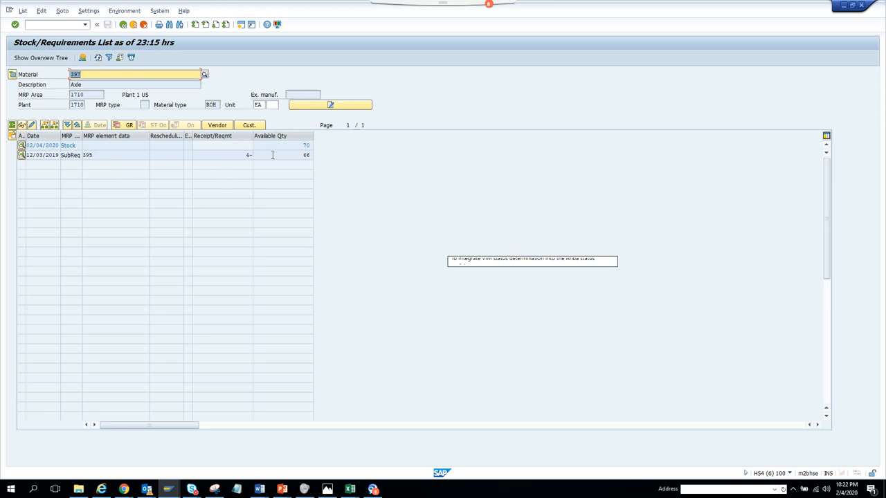
pyautogui.moveTo(126, 114)
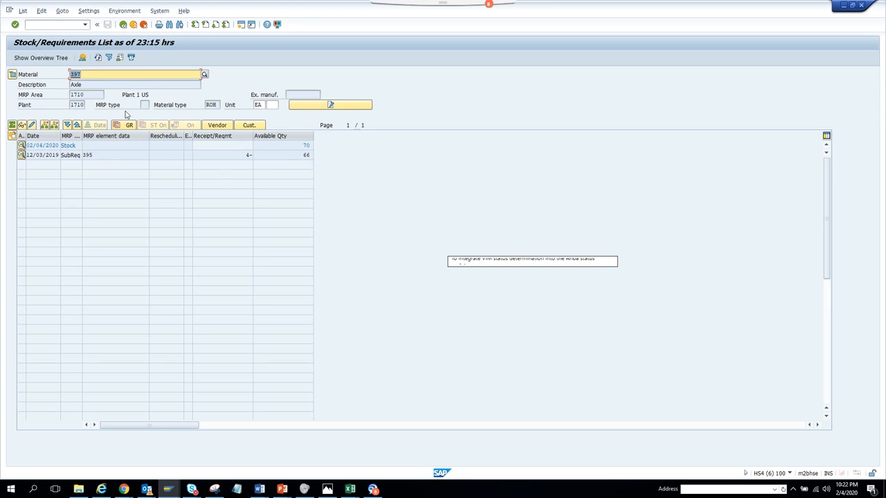
pyautogui.click(125, 10)
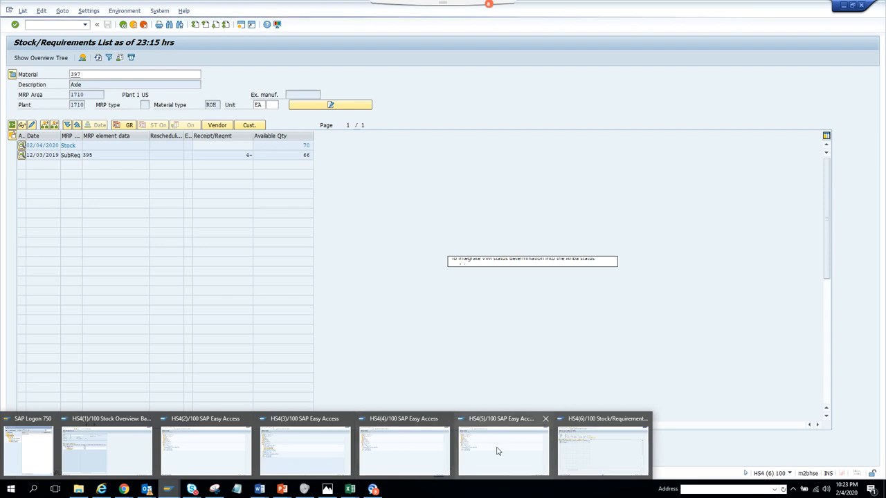
pyautogui.moveTo(277, 456)
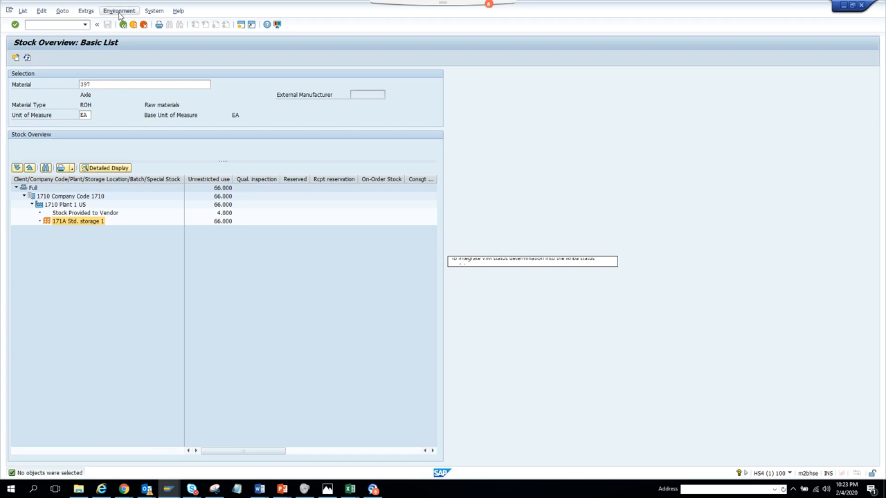
pyautogui.click(119, 10)
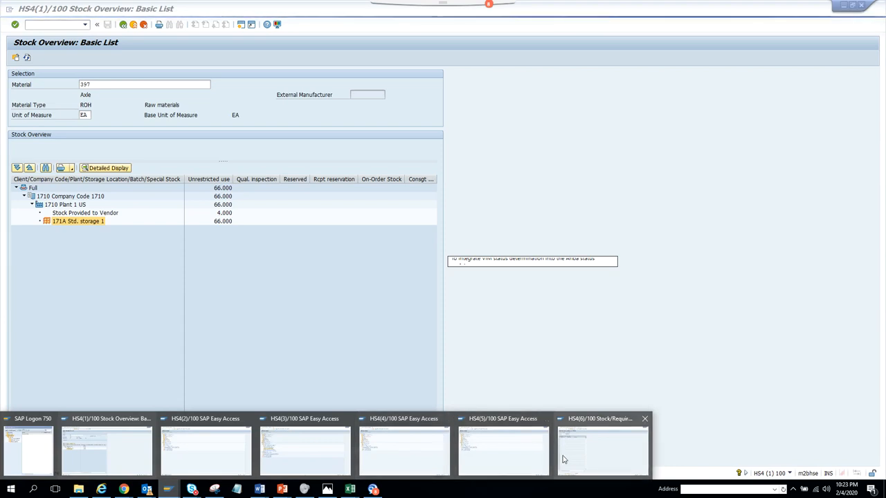
pyautogui.click(600, 450)
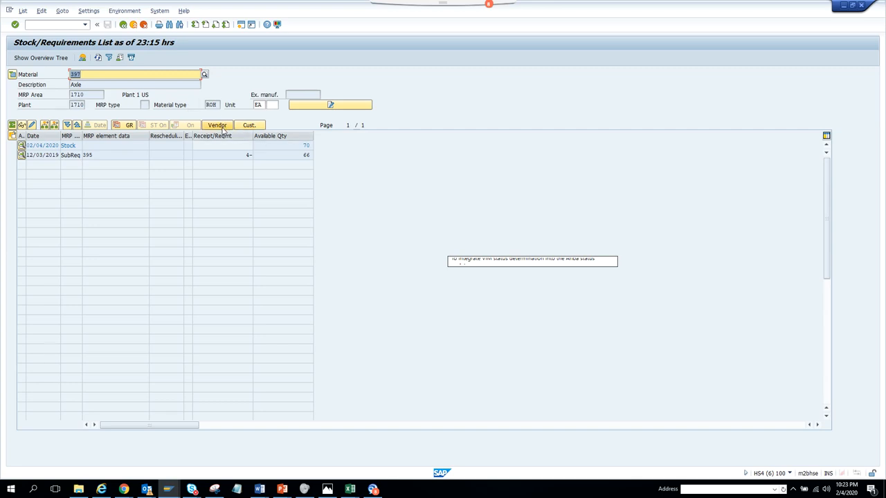
# Add vendor columns and view supplier 17300007's purchasing and interchangeability data.
pyautogui.click(217, 126)
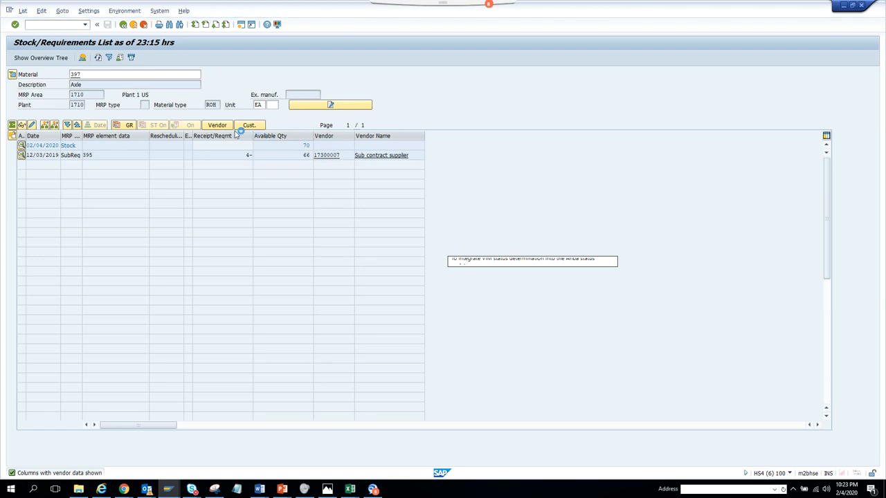
pyautogui.click(326, 155)
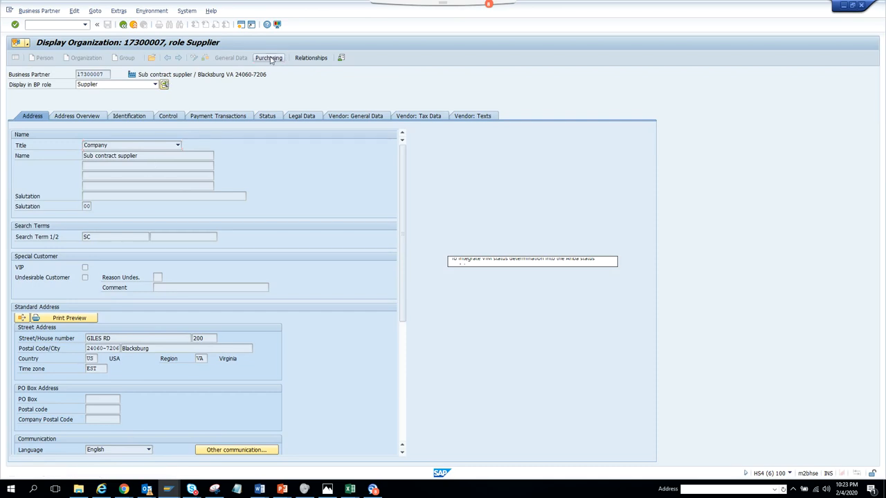
pyautogui.click(269, 58)
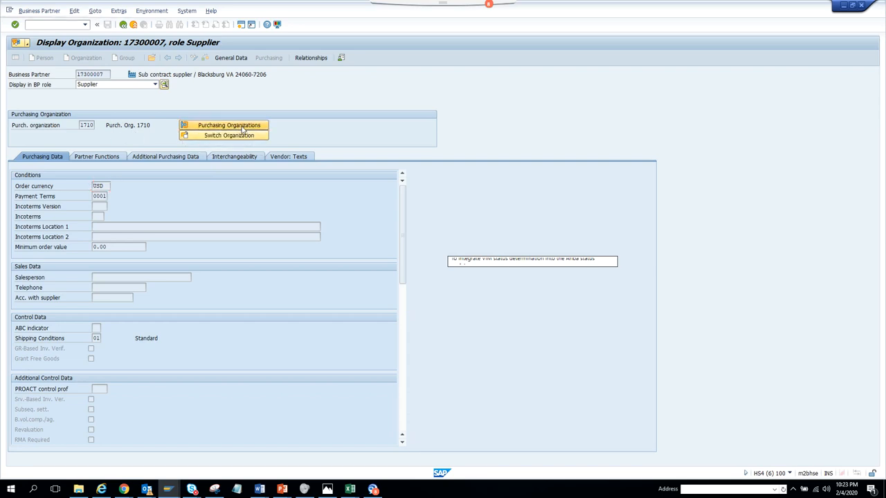
pyautogui.click(228, 125)
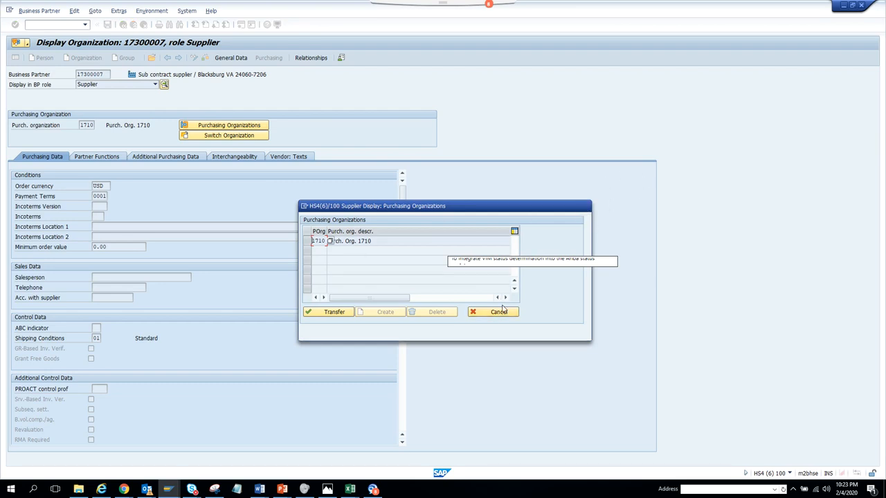
pyautogui.click(498, 311)
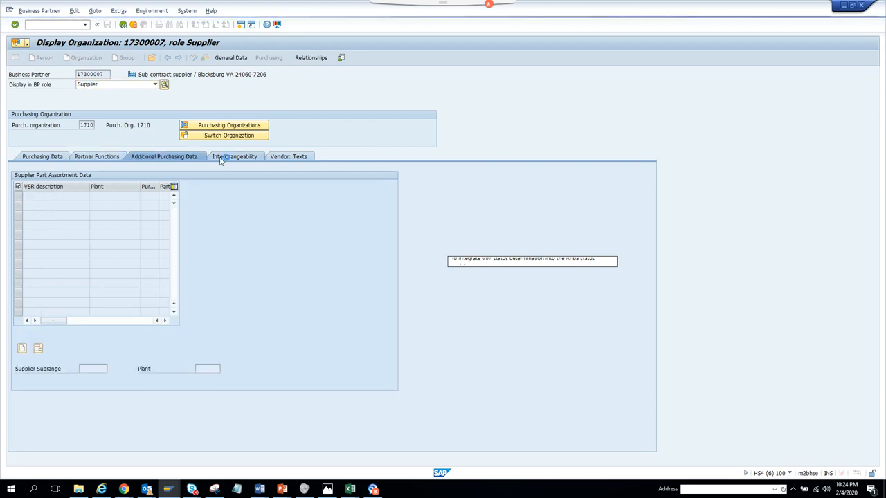
pyautogui.click(234, 157)
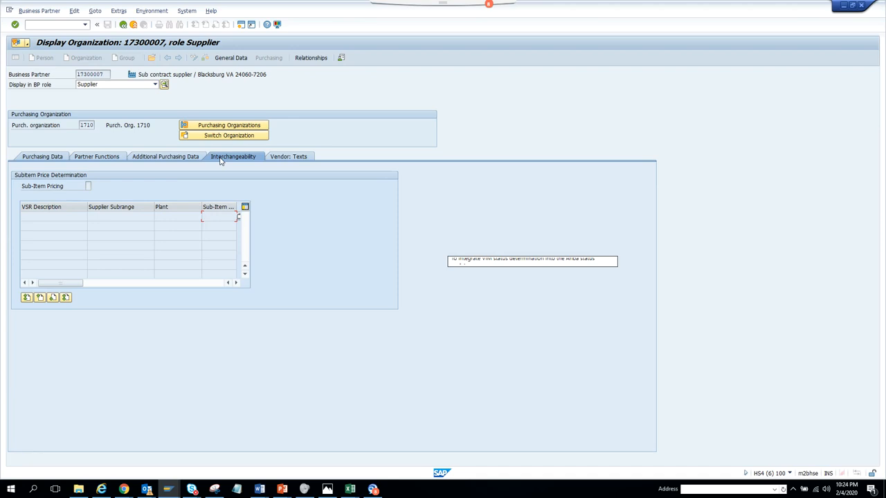
pyautogui.moveTo(168, 490)
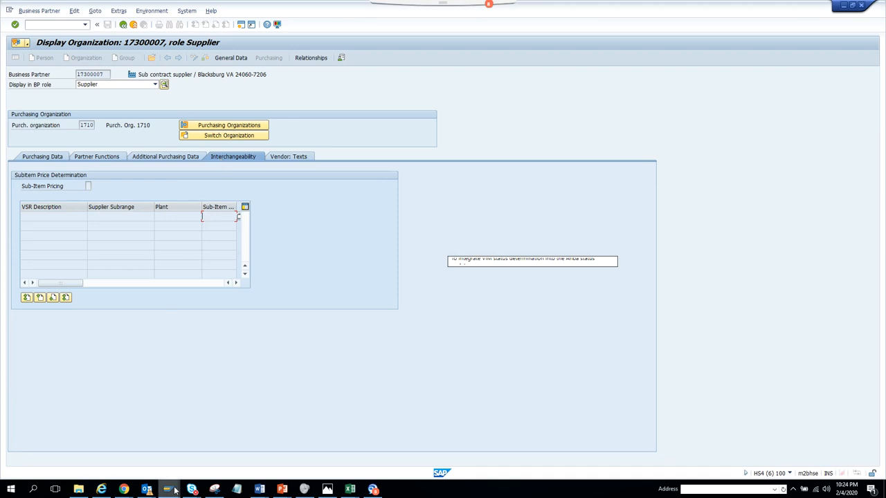
pyautogui.moveTo(167, 489)
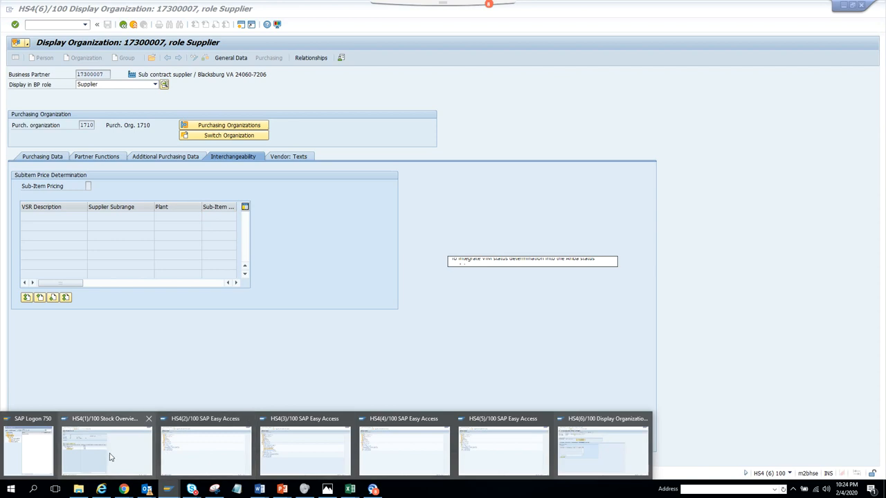
pyautogui.click(105, 450)
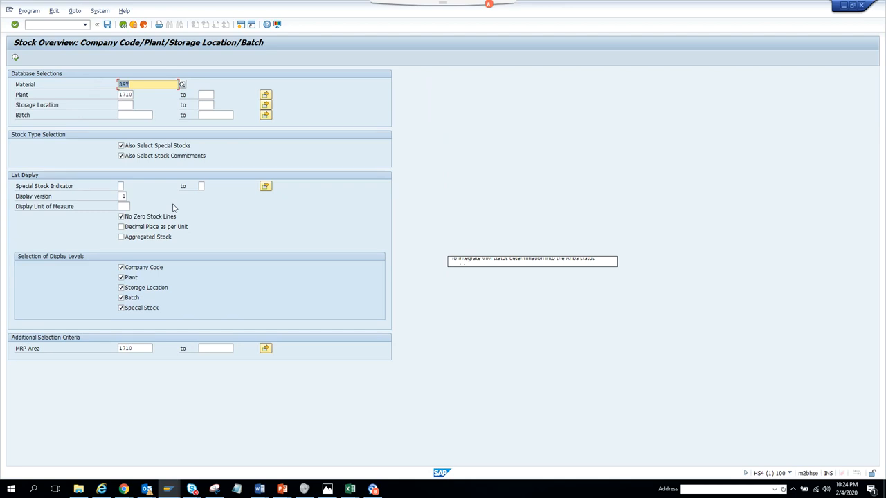
pyautogui.moveTo(125, 25)
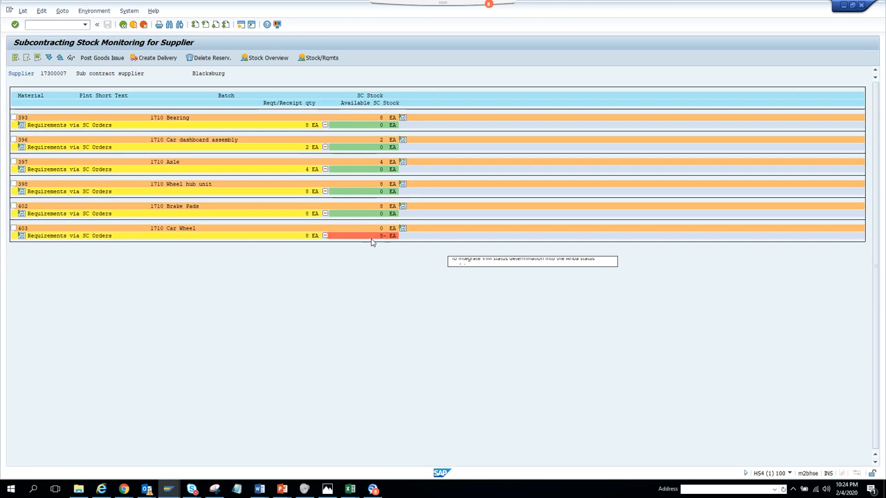
pyautogui.click(21, 236)
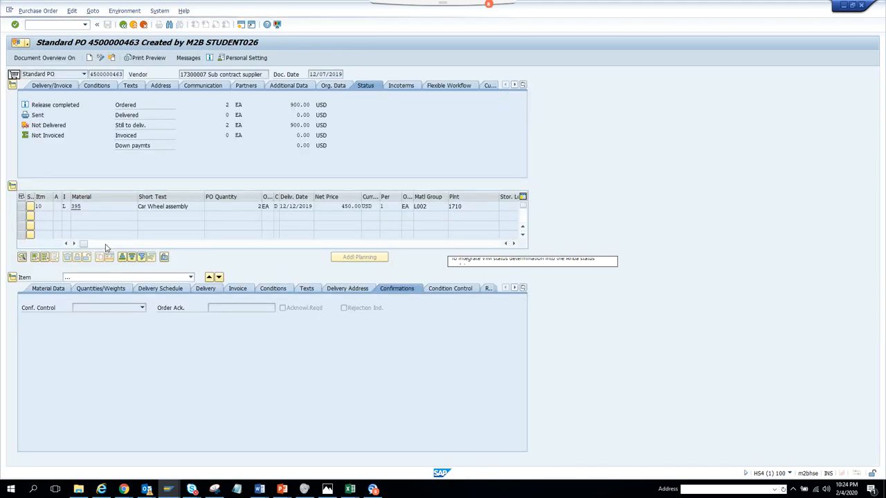
pyautogui.click(39, 206)
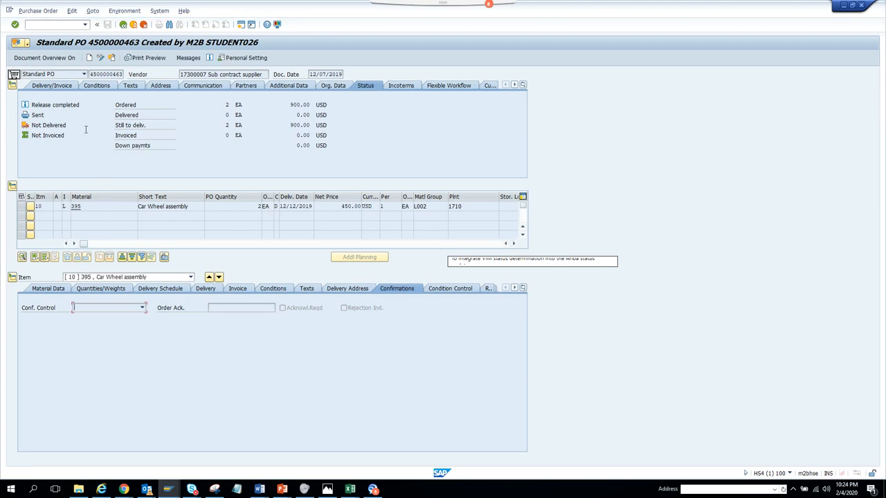
pyautogui.moveTo(235, 261)
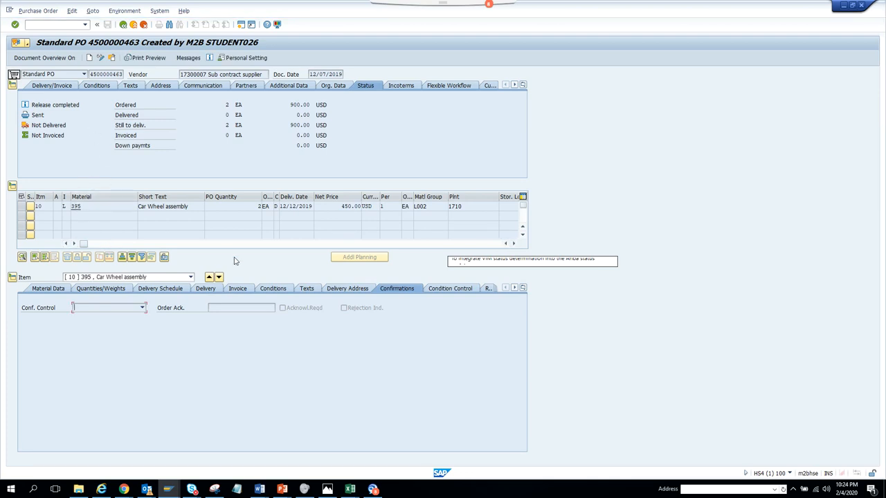
pyautogui.moveTo(514, 292)
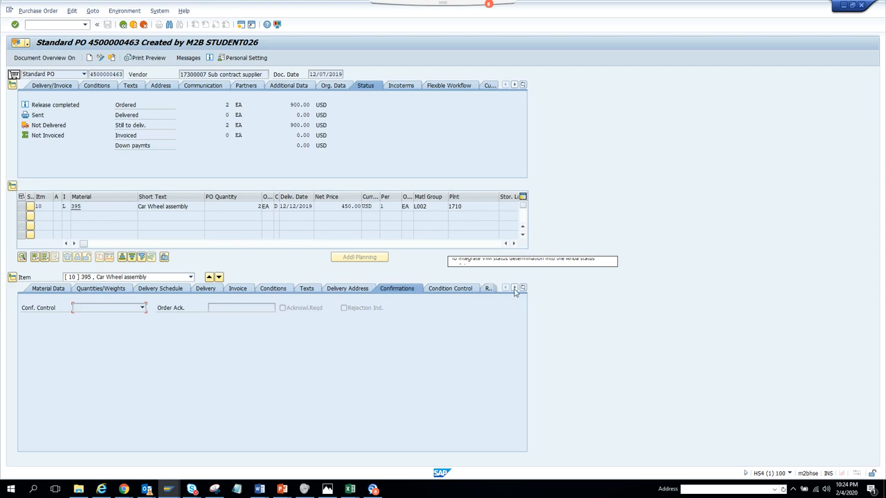
pyautogui.click(523, 288)
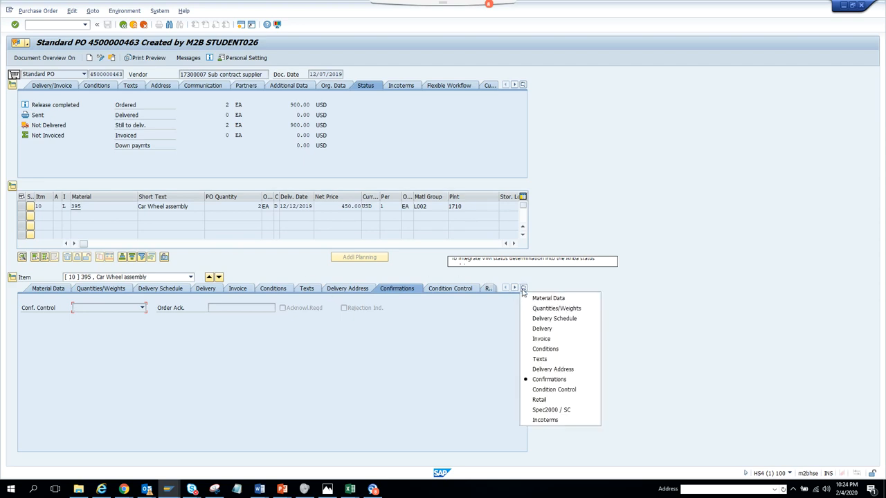
pyautogui.moveTo(431, 377)
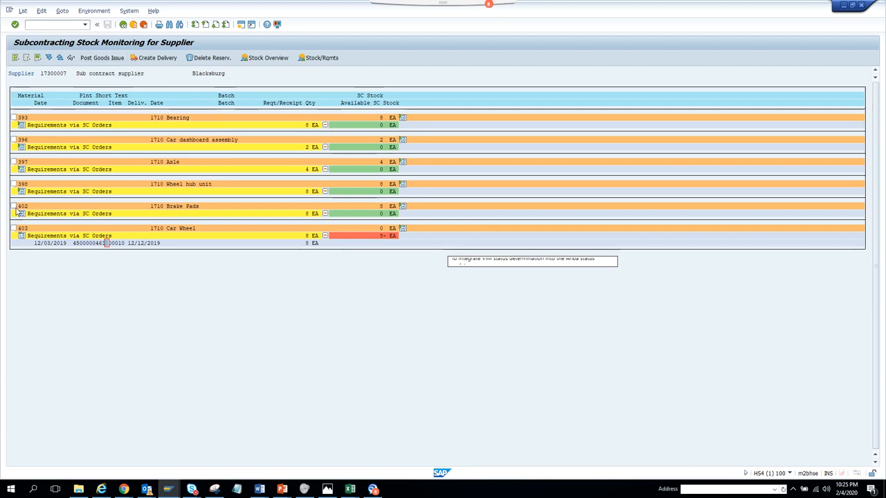
# Try posting a goods issue of 1 EA Brake Pads 402 from 171A; nothing posts.
pyautogui.click(14, 205)
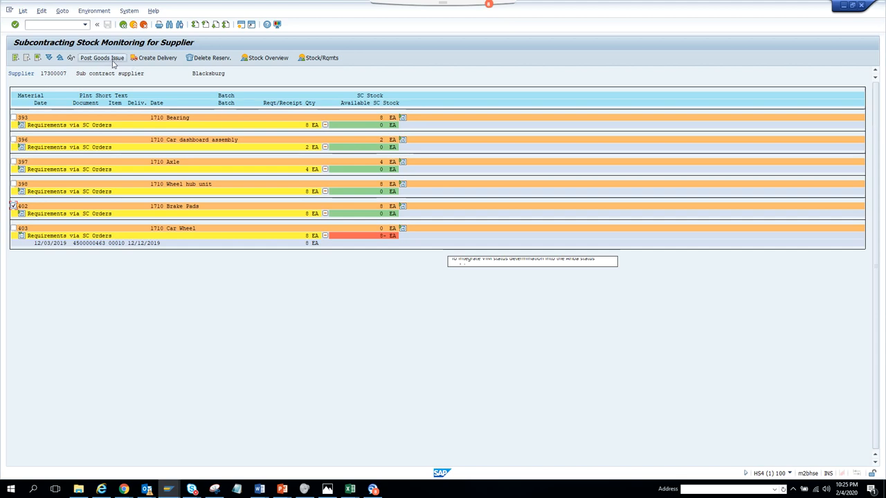
pyautogui.click(101, 58)
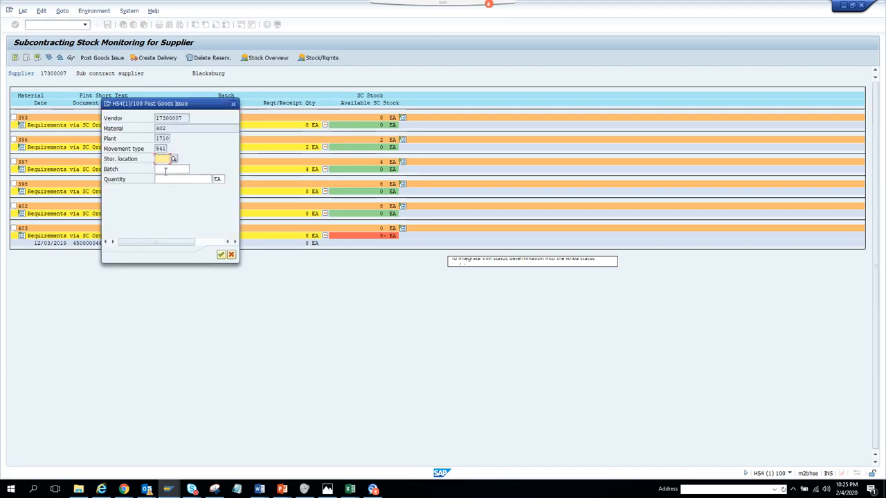
pyautogui.click(163, 159)
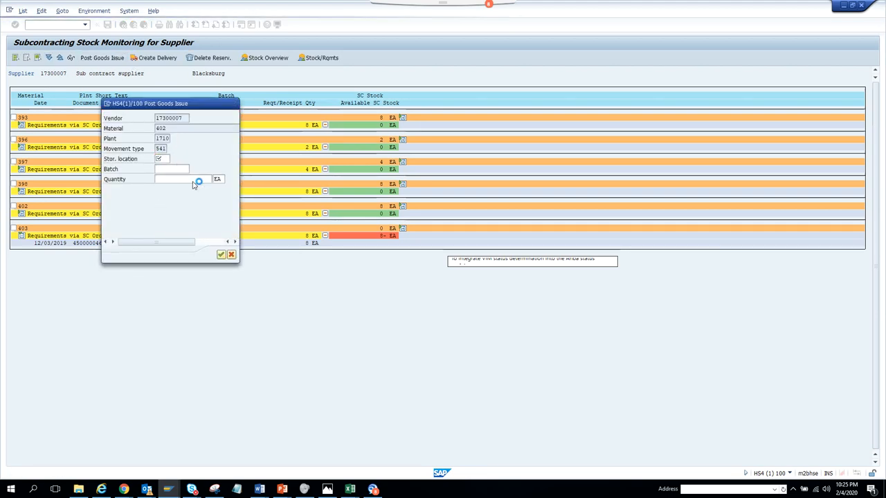
pyautogui.click(166, 158)
pyautogui.write('171A')
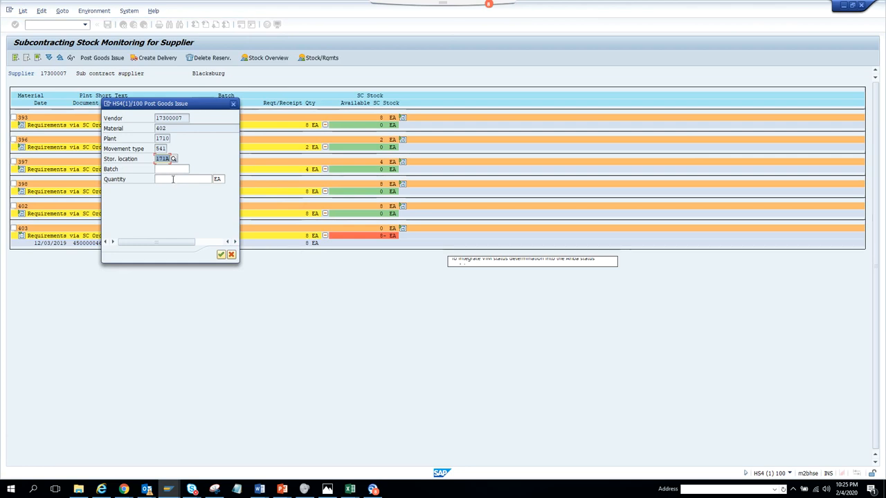
pyautogui.click(184, 180)
pyautogui.write('1')
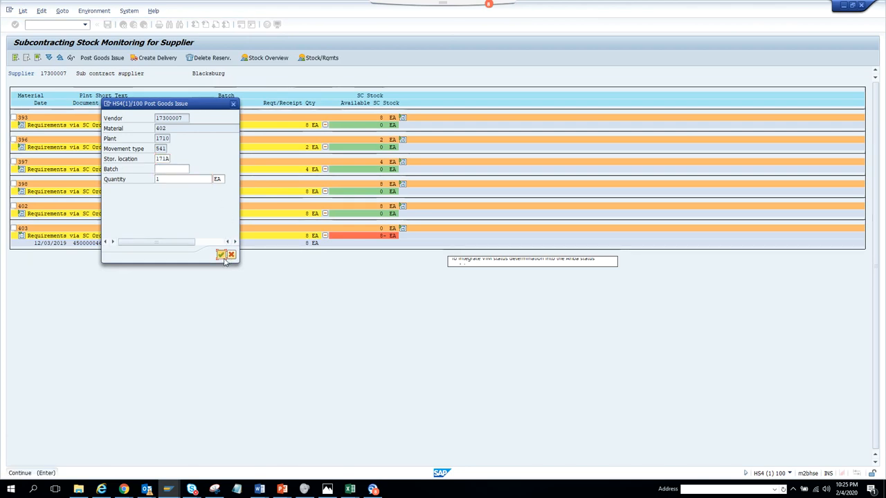
pyautogui.click(222, 255)
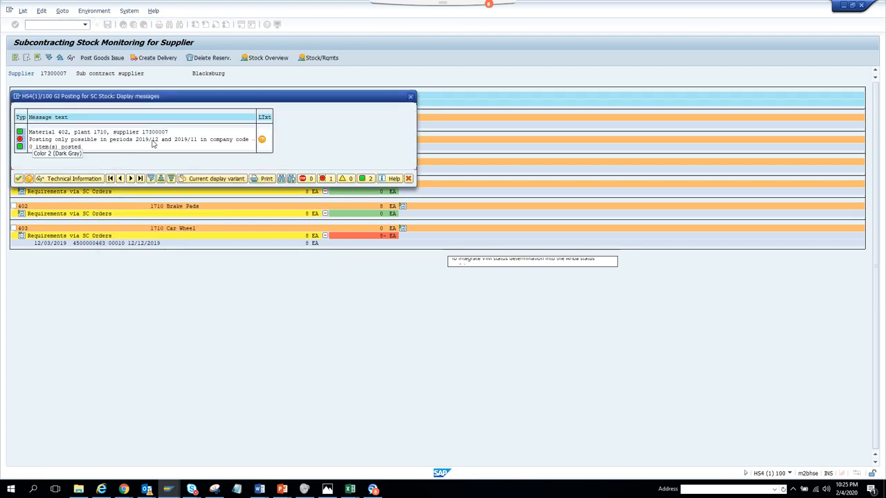
pyautogui.moveTo(321, 84)
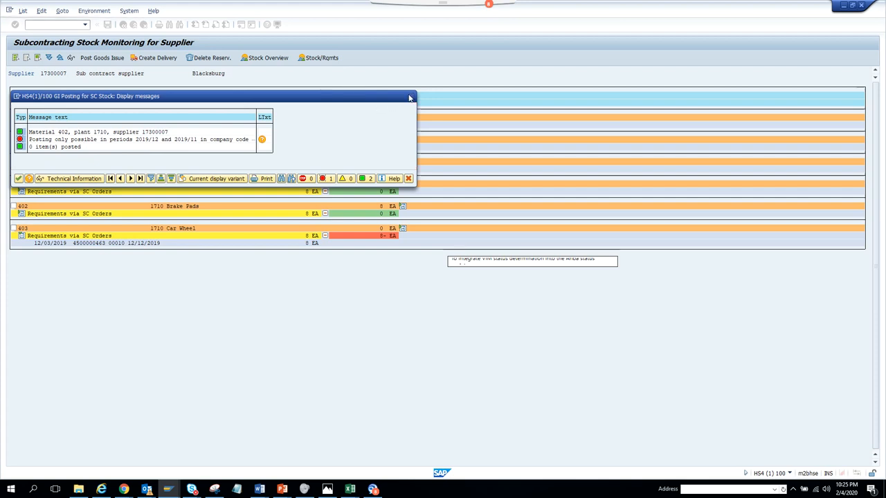
pyautogui.click(408, 96)
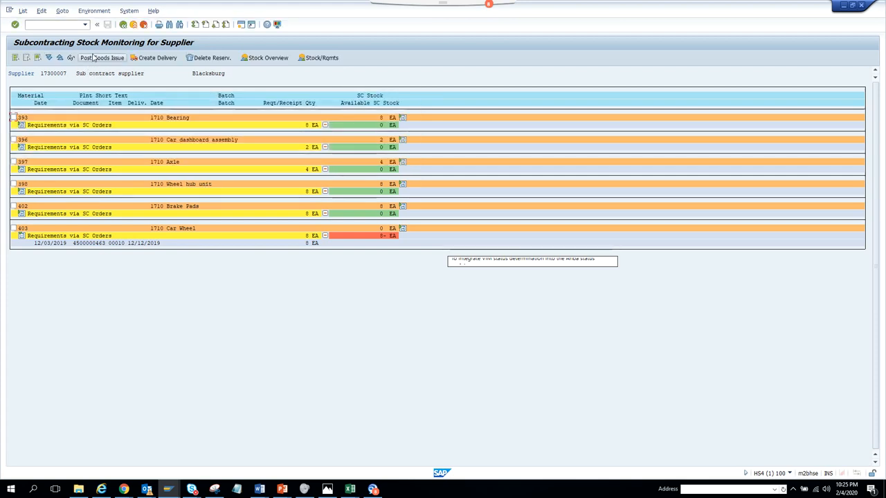
# Browse the List, System and Environment menus of the monitoring list.
pyautogui.click(62, 11)
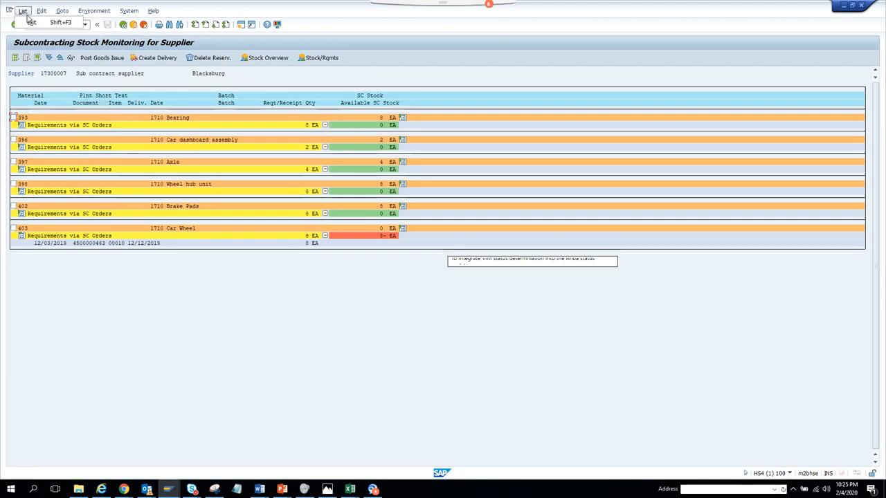
pyautogui.click(129, 10)
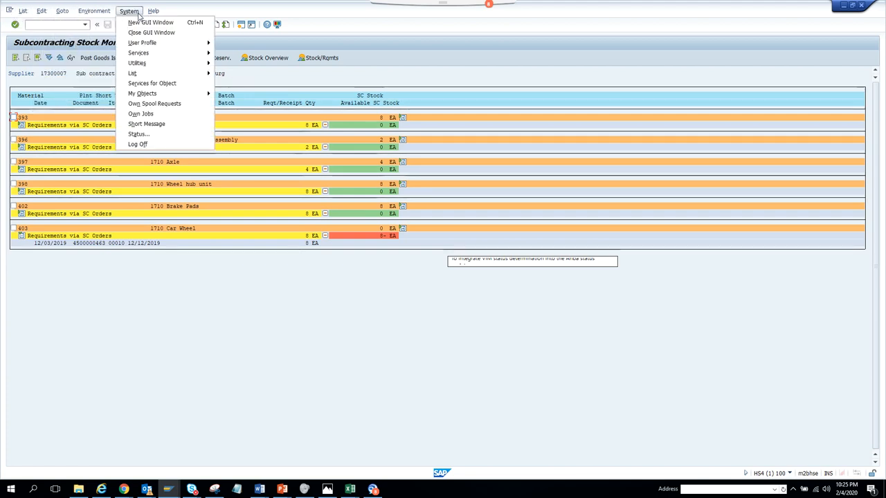
pyautogui.click(93, 10)
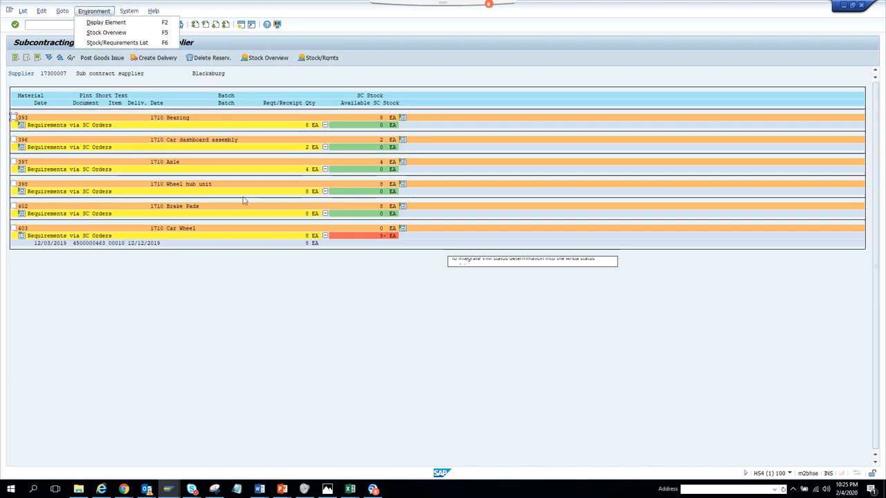
pyautogui.moveTo(211, 61)
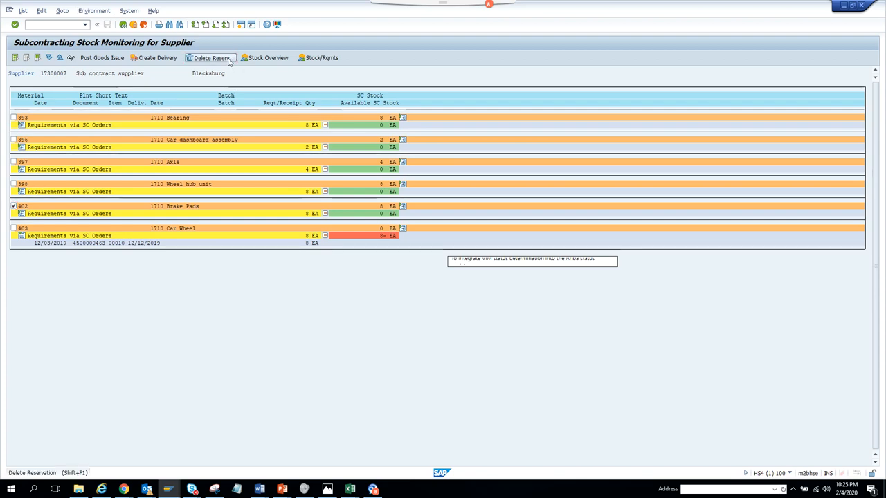
pyautogui.click(211, 57)
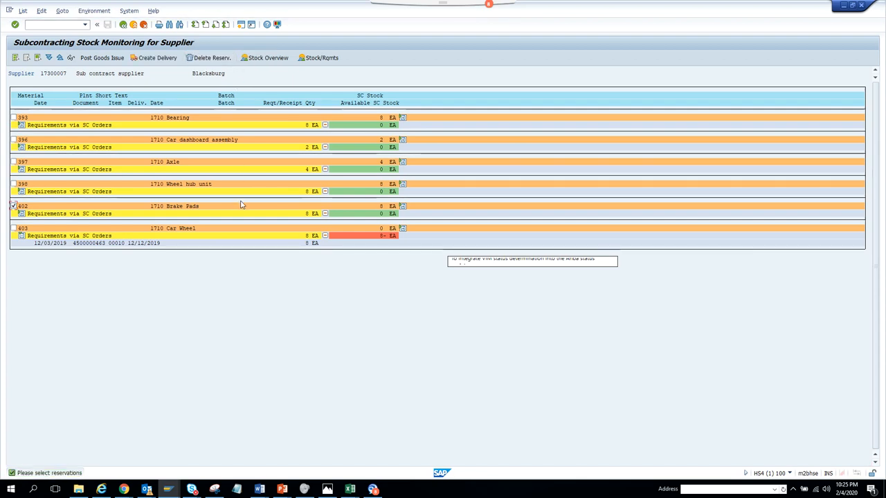
pyautogui.moveTo(105, 216)
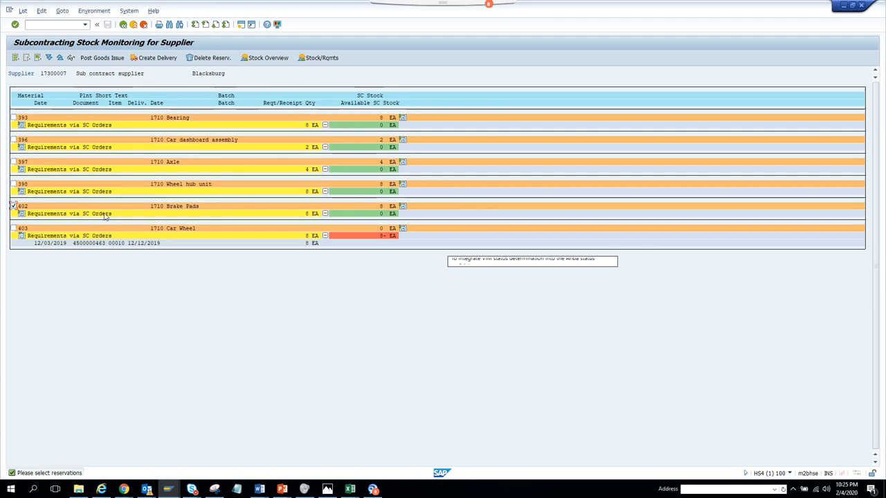
pyautogui.click(21, 213)
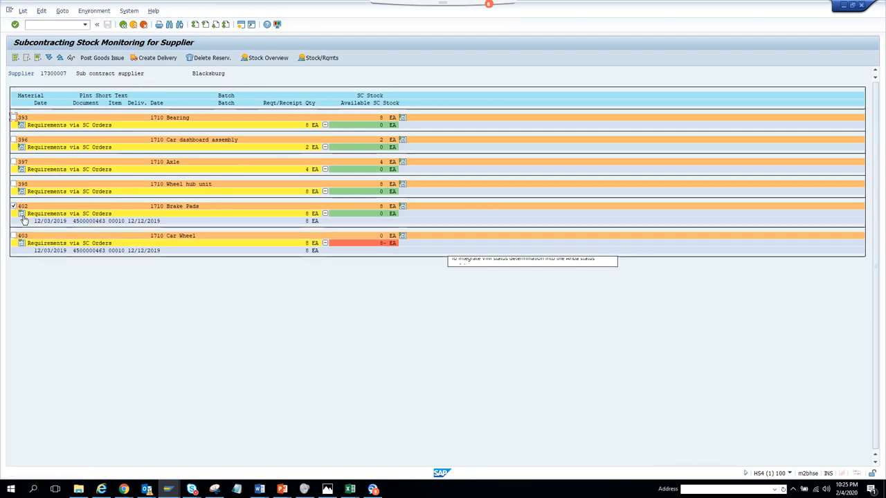
pyautogui.moveTo(210, 68)
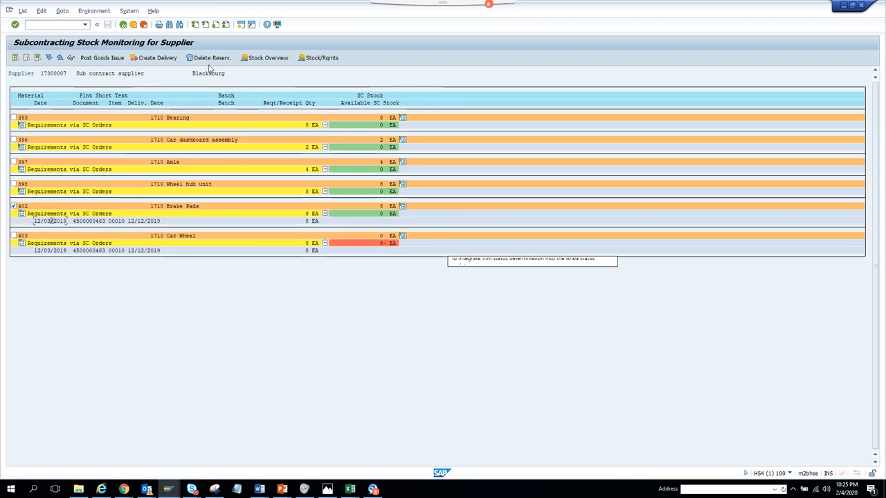
pyautogui.click(212, 58)
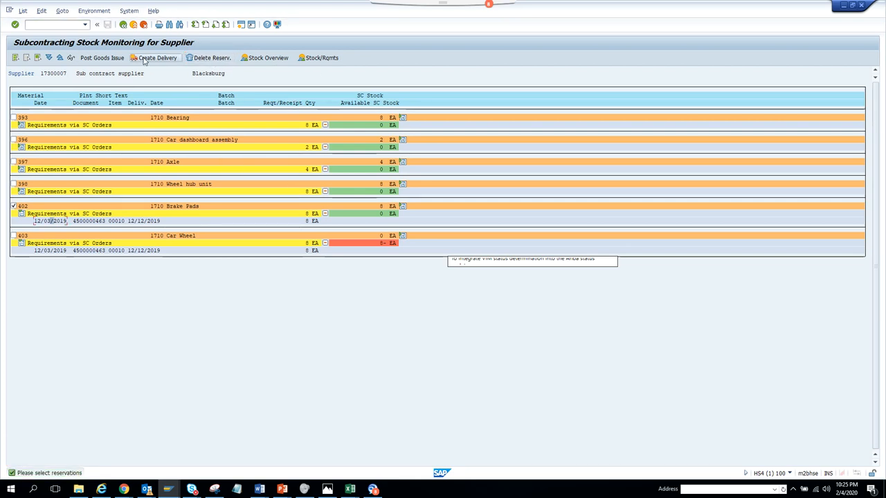
# Try creating a delivery of 1 EA Brake Pads 402 from 171A; nothing saves.
pyautogui.click(157, 57)
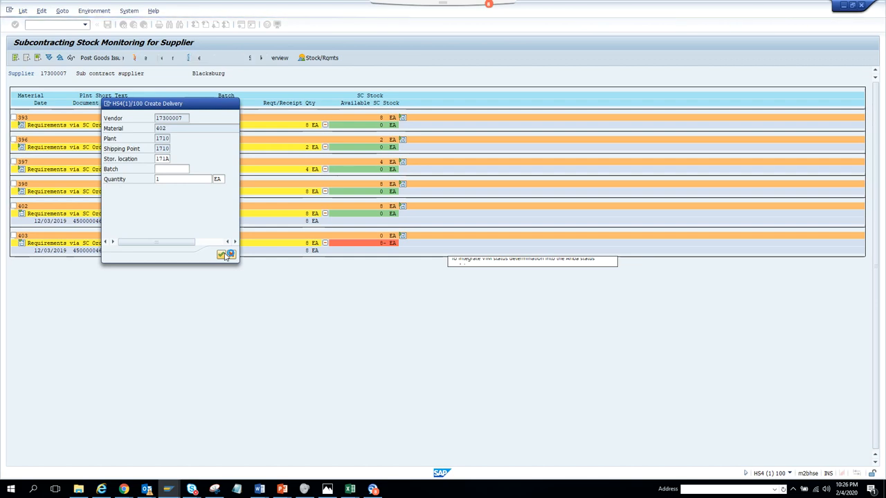
pyautogui.click(222, 255)
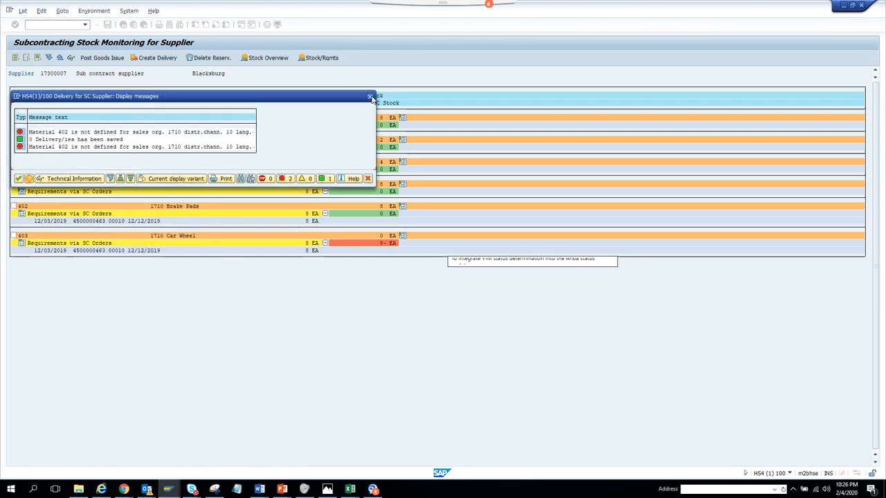
pyautogui.click(370, 96)
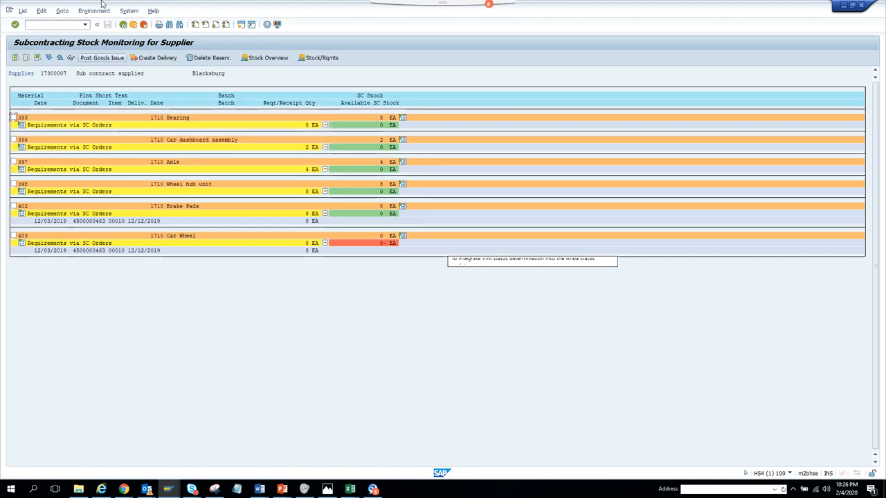
pyautogui.moveTo(124, 24)
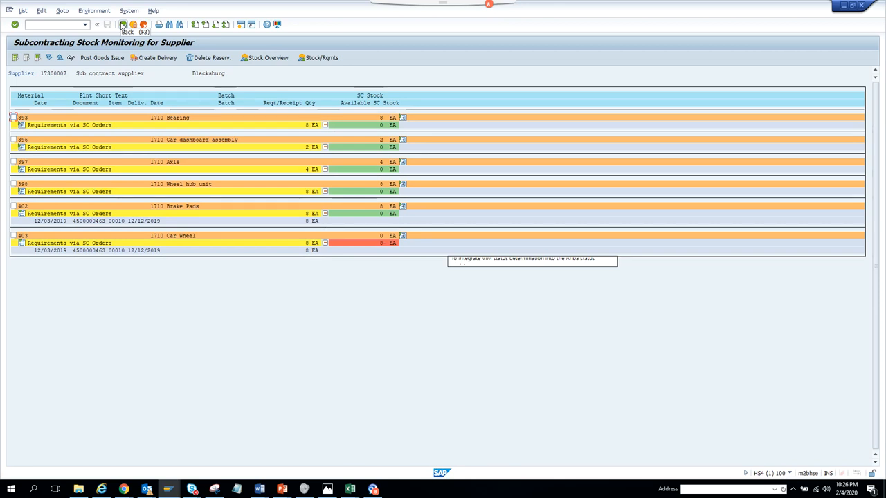
pyautogui.moveTo(127, 24)
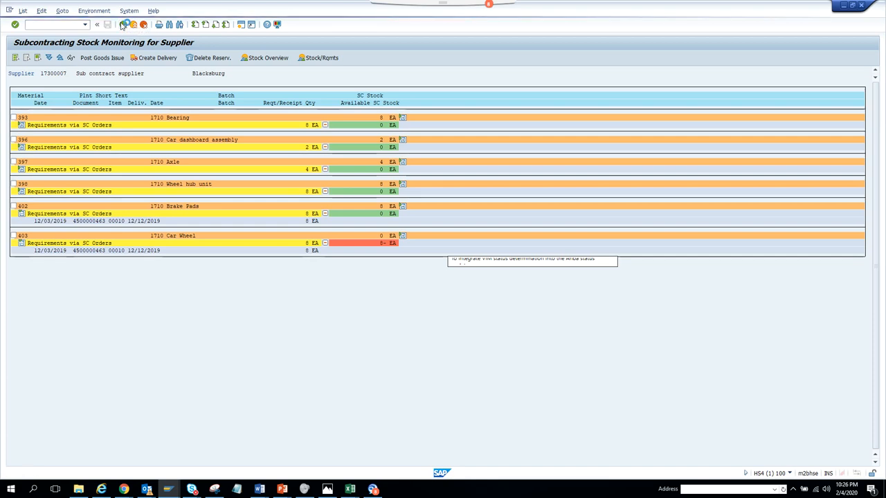
# Go back to the Subcontracting Stock Monitoring selection screen for plant 1710.
pyautogui.click(97, 24)
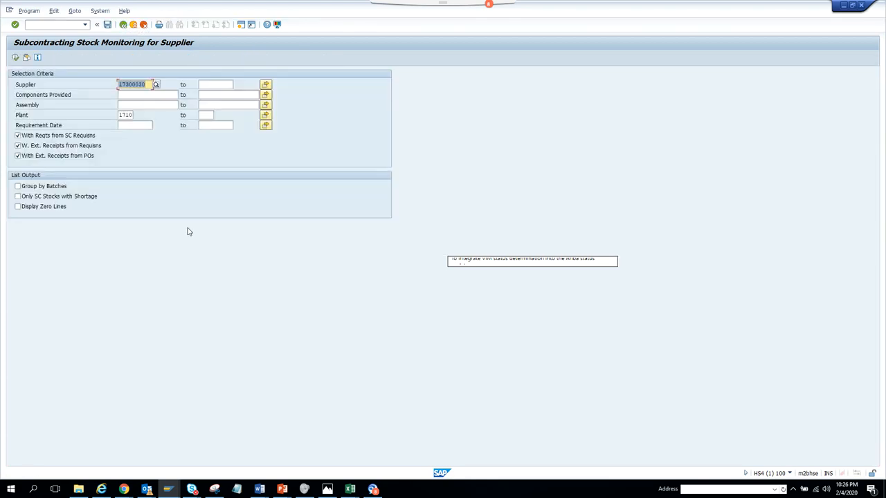
pyautogui.moveTo(134, 459)
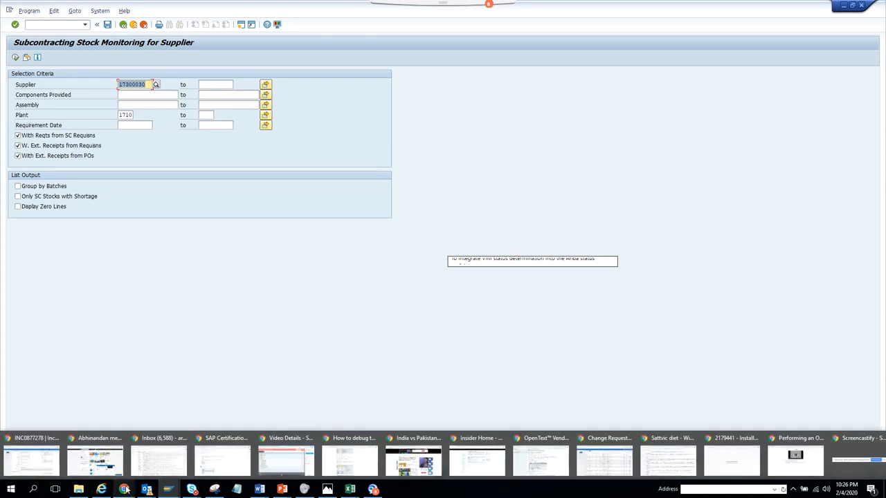
pyautogui.moveTo(222, 450)
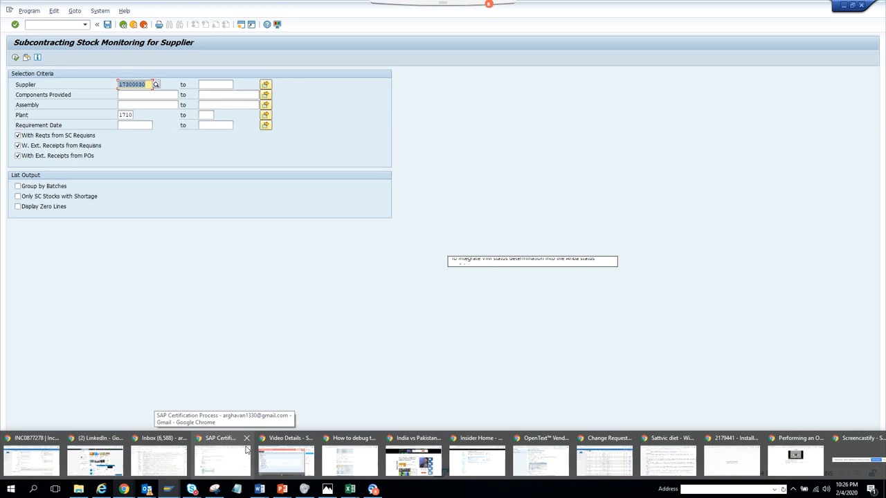